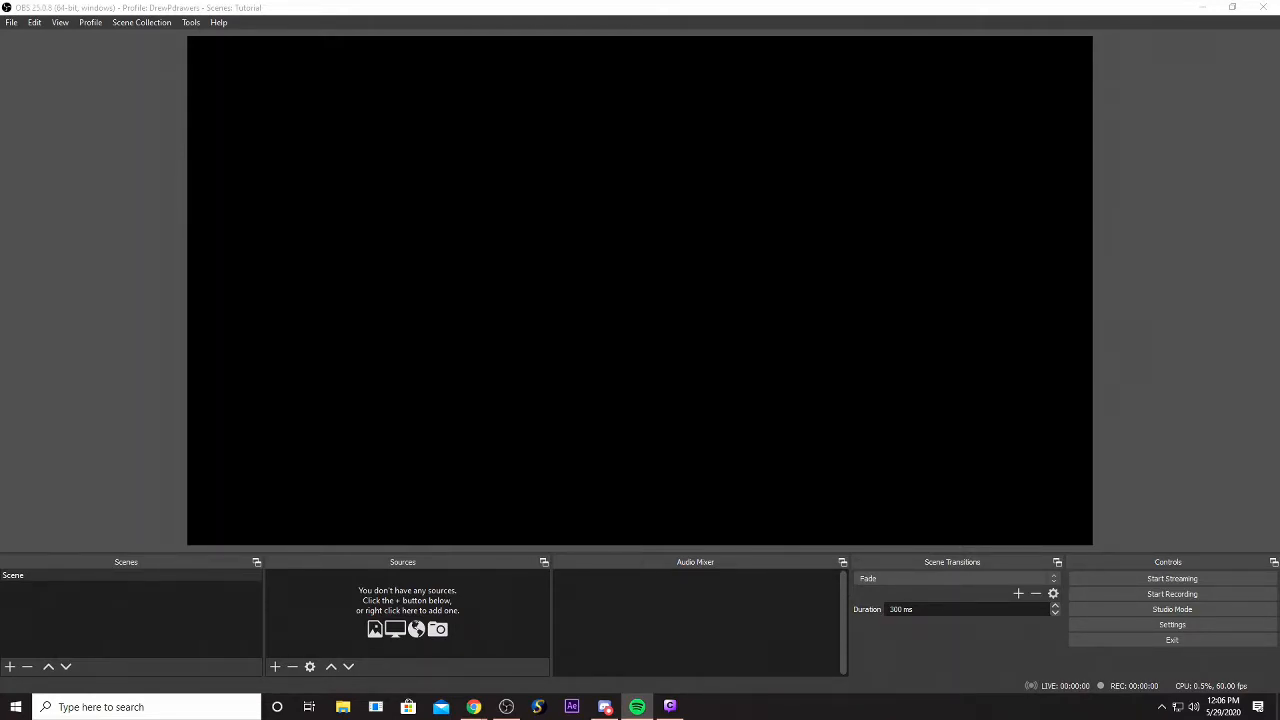
Add a Video Capture Device source for the webcam at Custom 1920x1080 showing the green-screen feed.
click(276, 666)
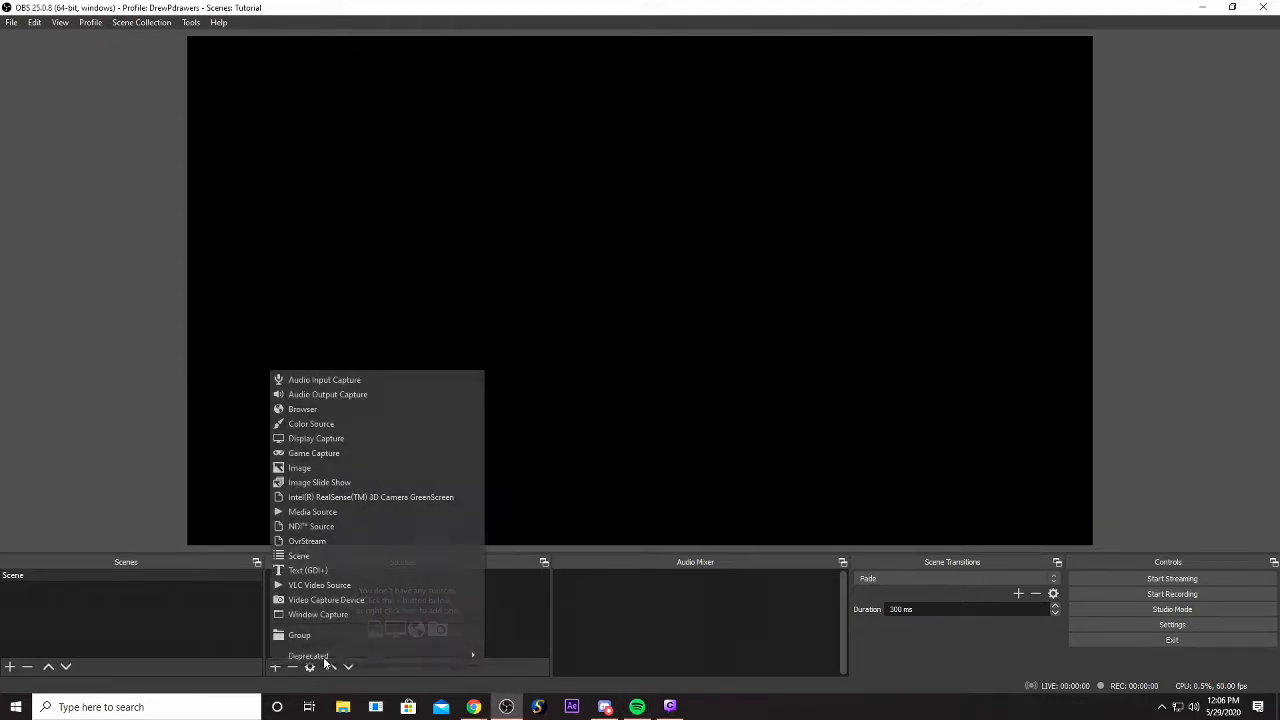
click(320, 600)
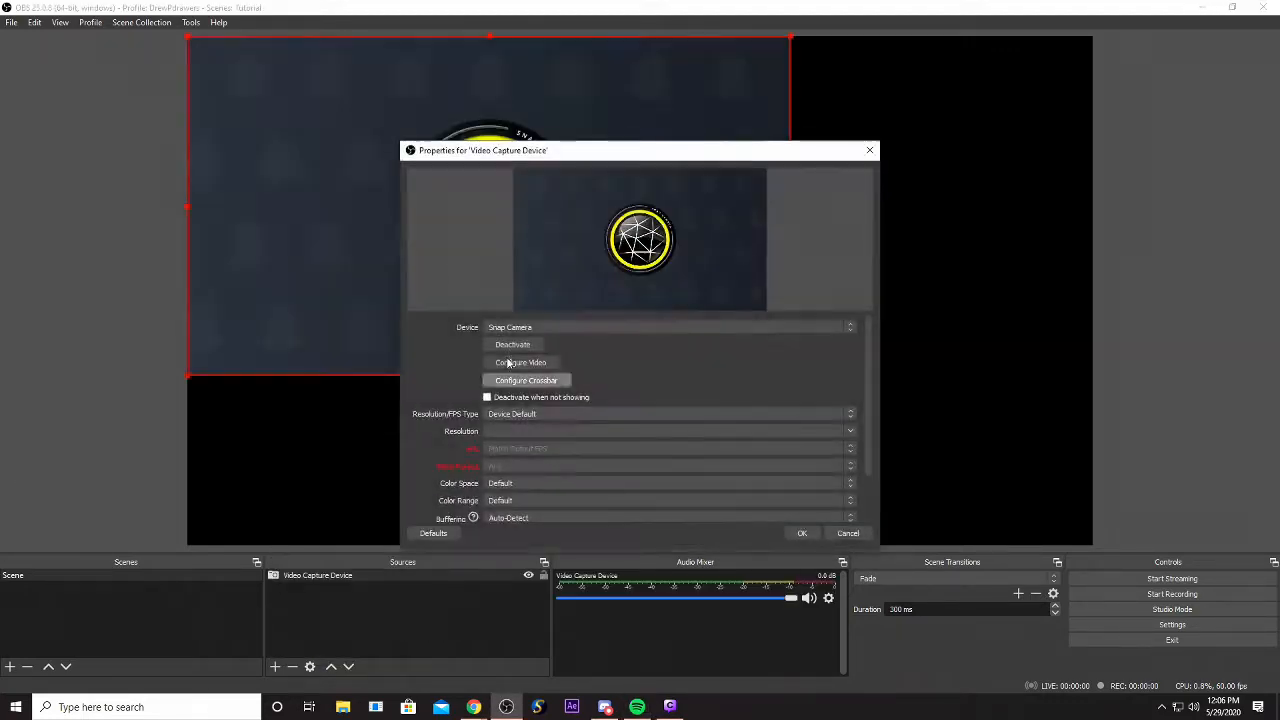
click(664, 328)
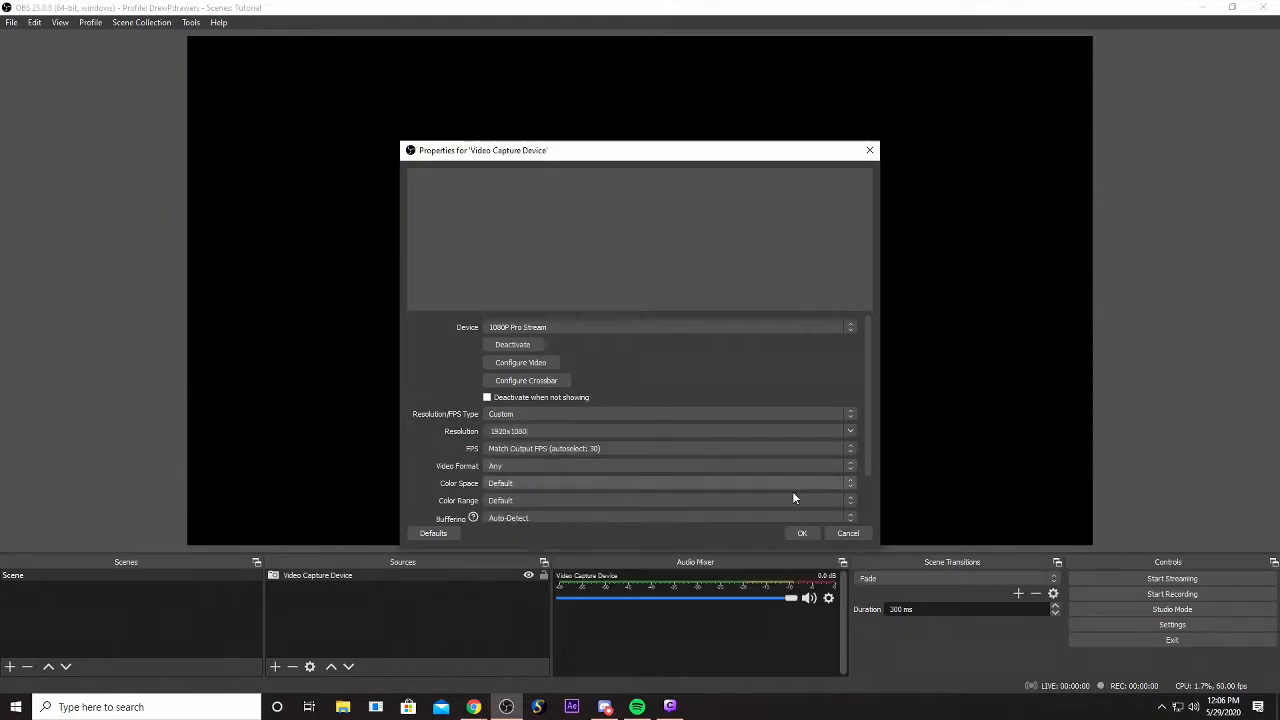
click(802, 532)
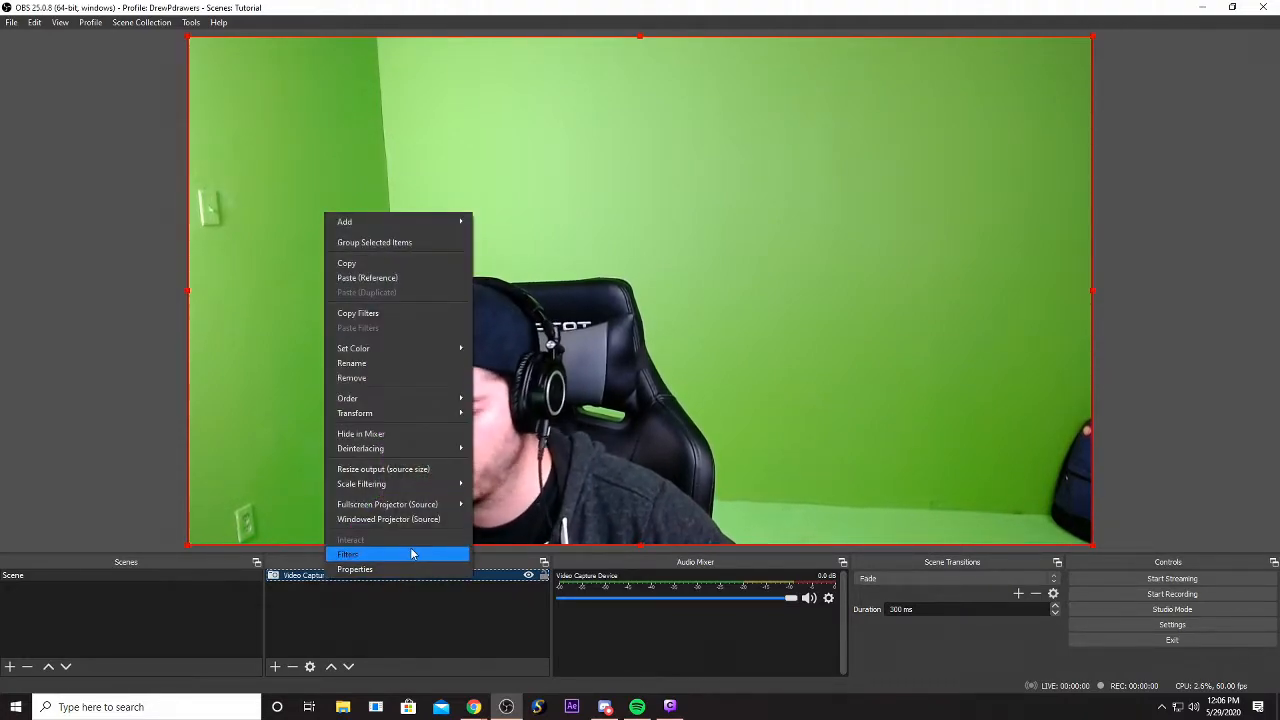
Add a Chroma Key filter to the webcam source, lowering Smoothness and tuning Similarity to remove the green.
click(348, 554)
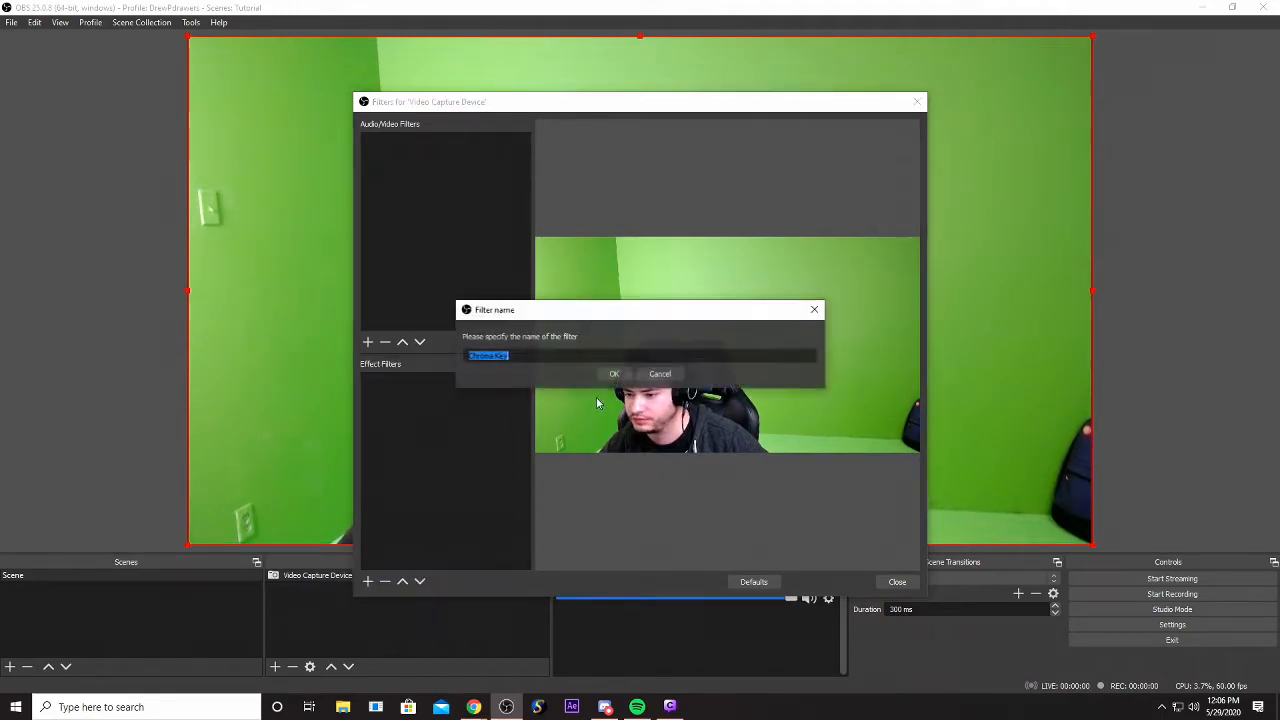
click(614, 374)
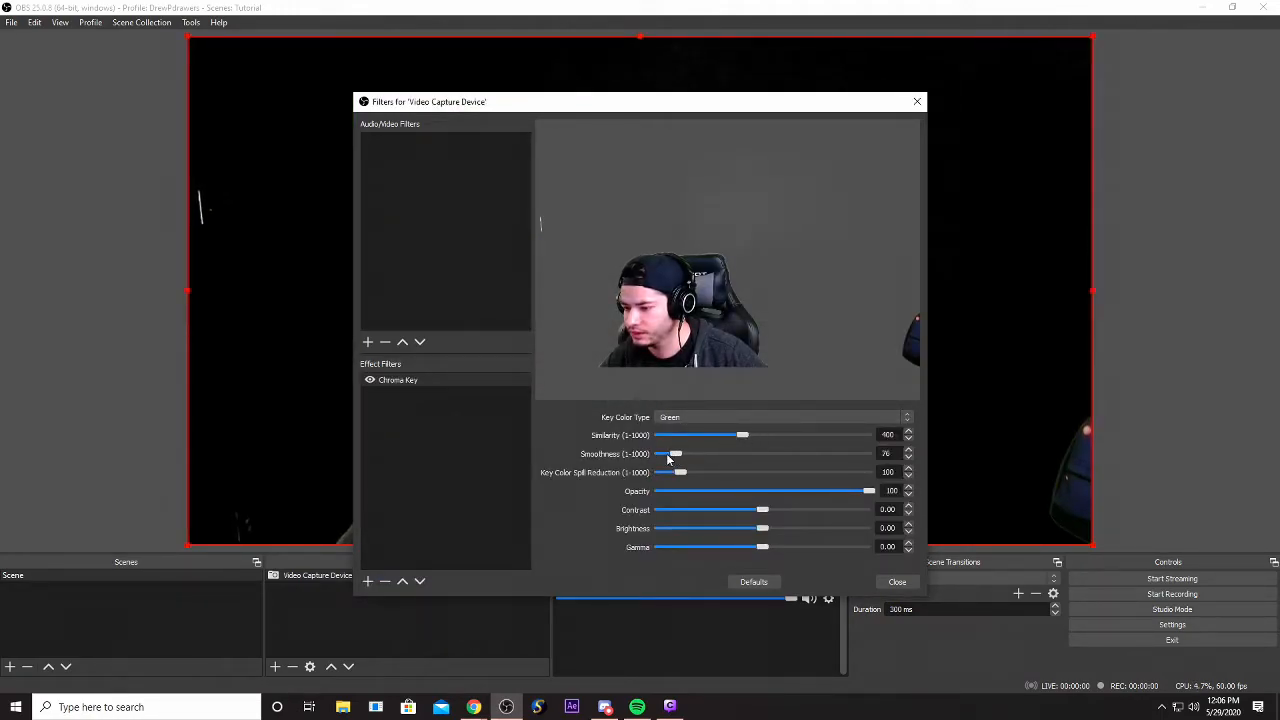
drag(742, 434, 764, 434)
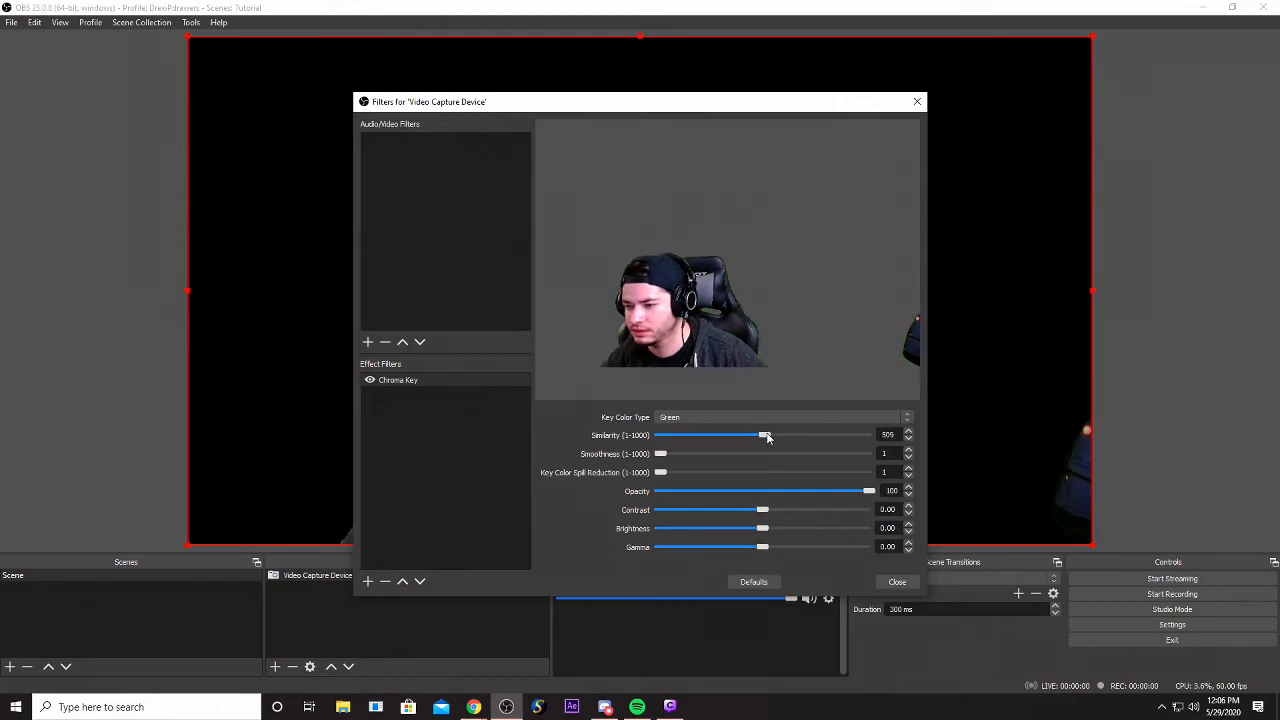
drag(764, 436, 756, 436)
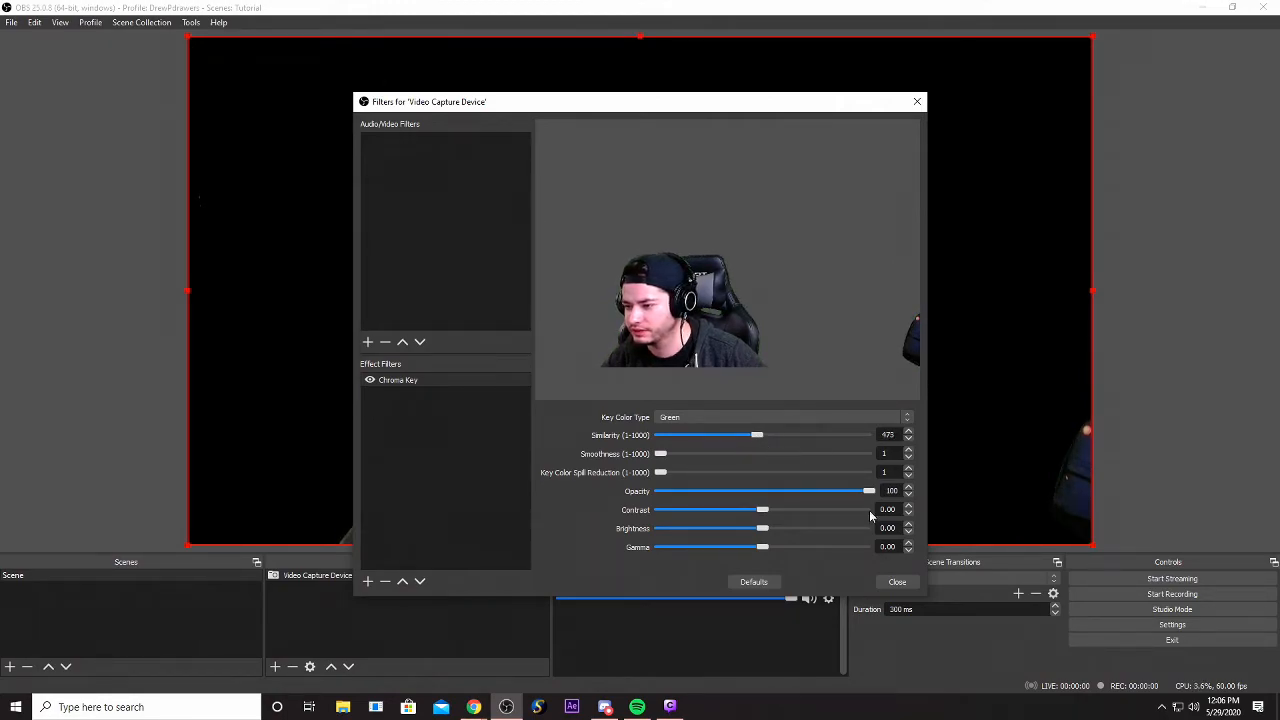
click(896, 580)
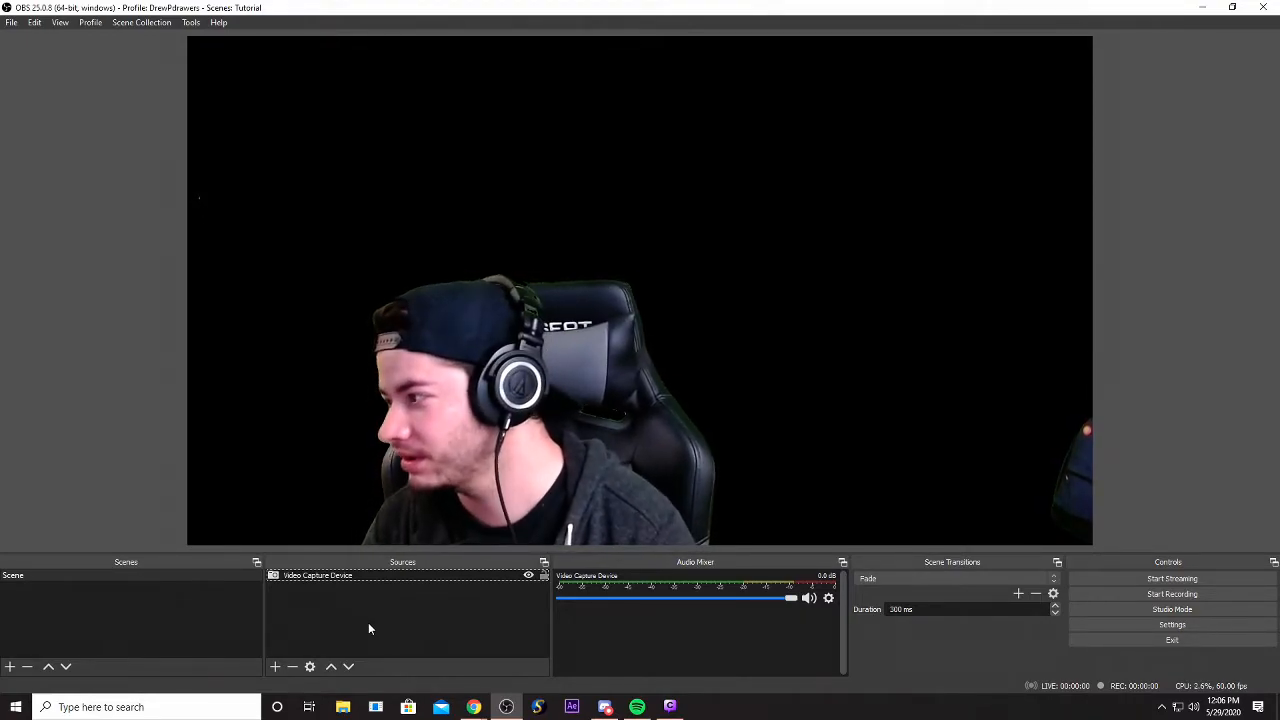
Copy the Video Capture Device source and paste referenced copies of it.
right_click(316, 576)
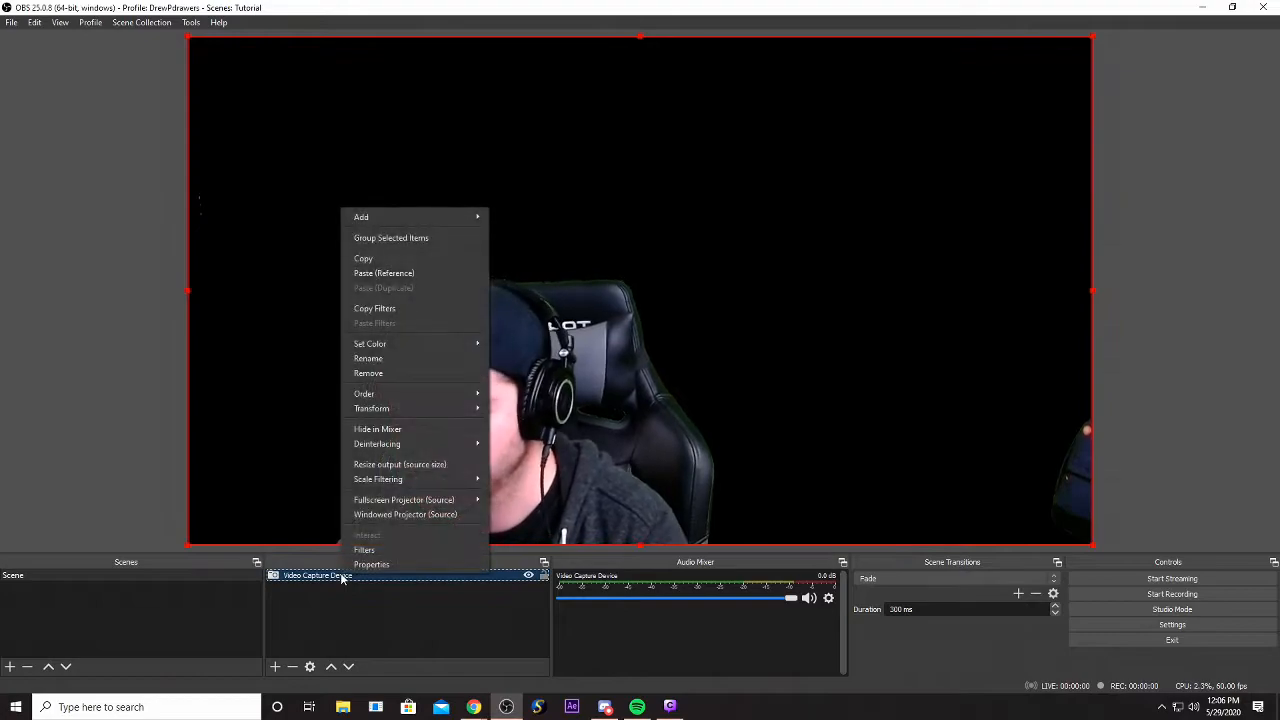
mouse_move(376, 480)
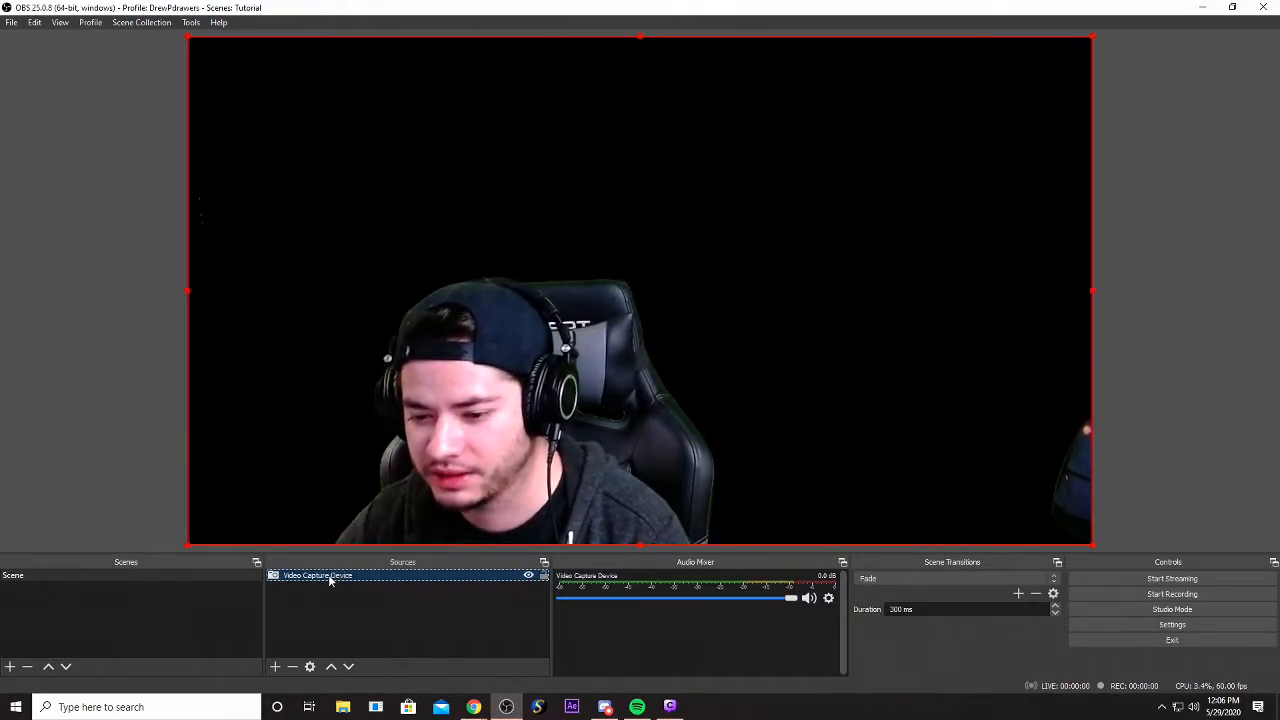
right_click(330, 580)
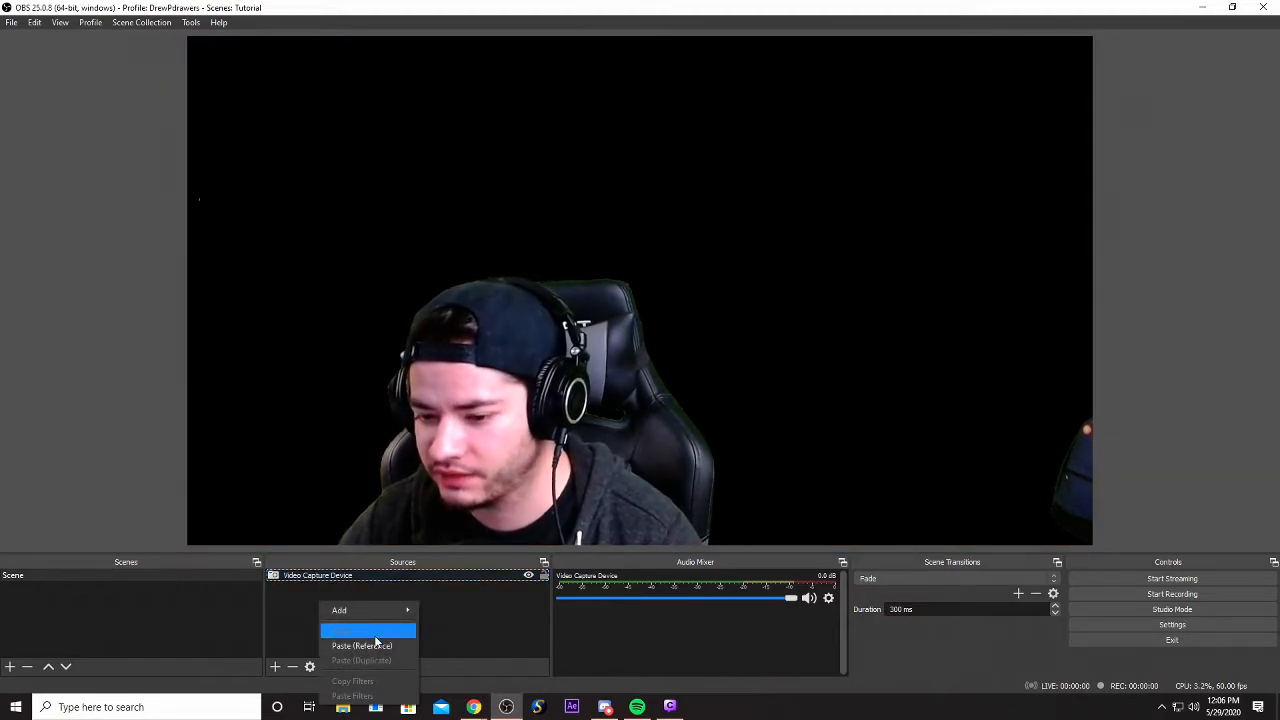
click(360, 644)
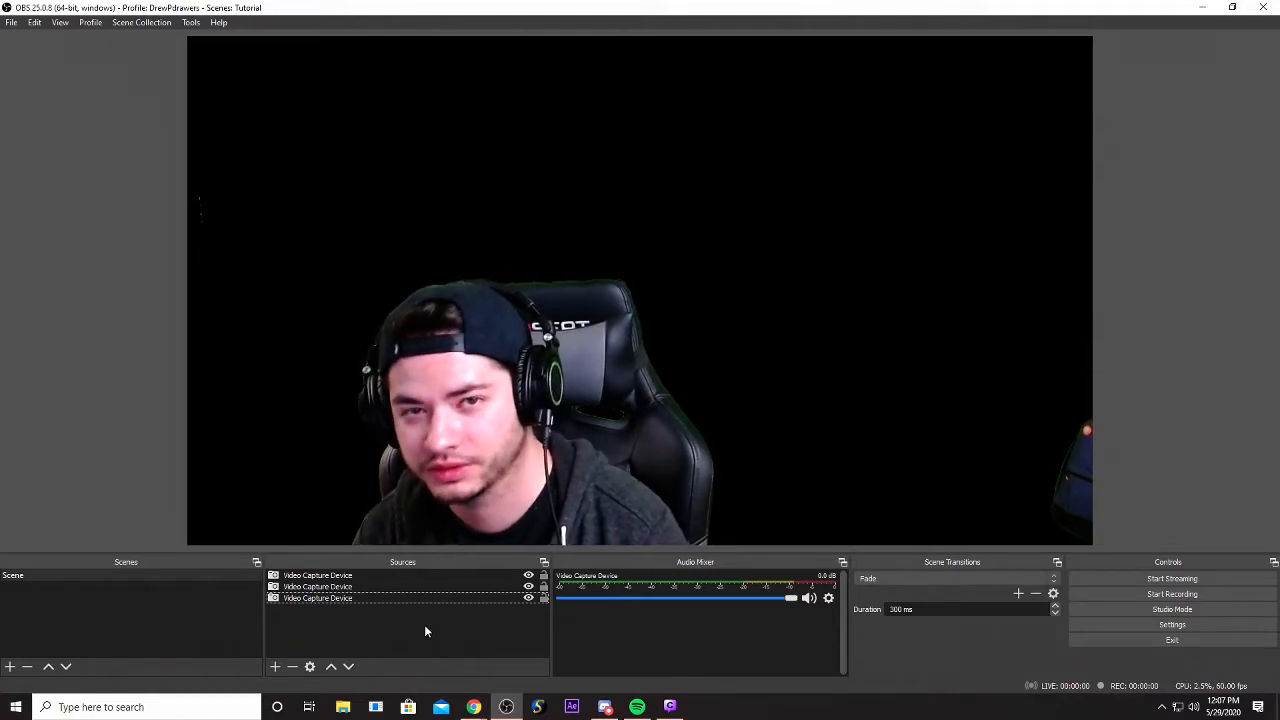
mouse_move(390, 560)
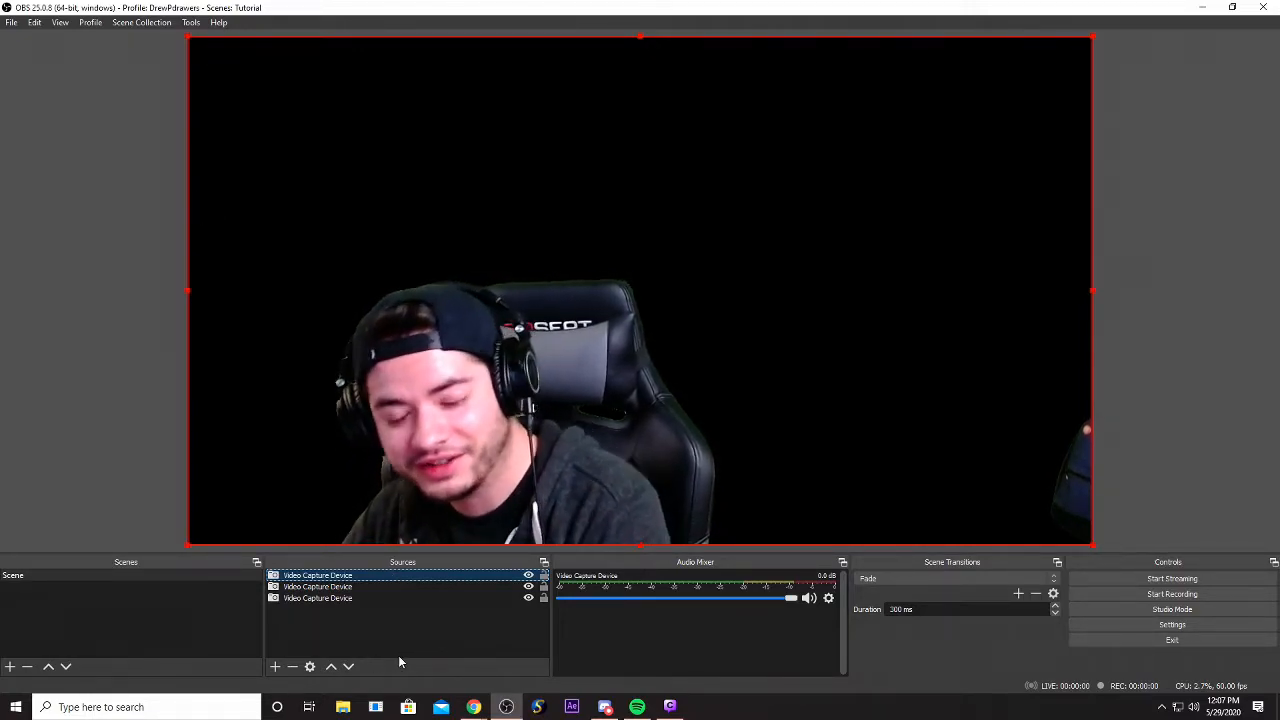
Group each webcam copy into its own group, named Purple and Blue.
right_click(316, 598)
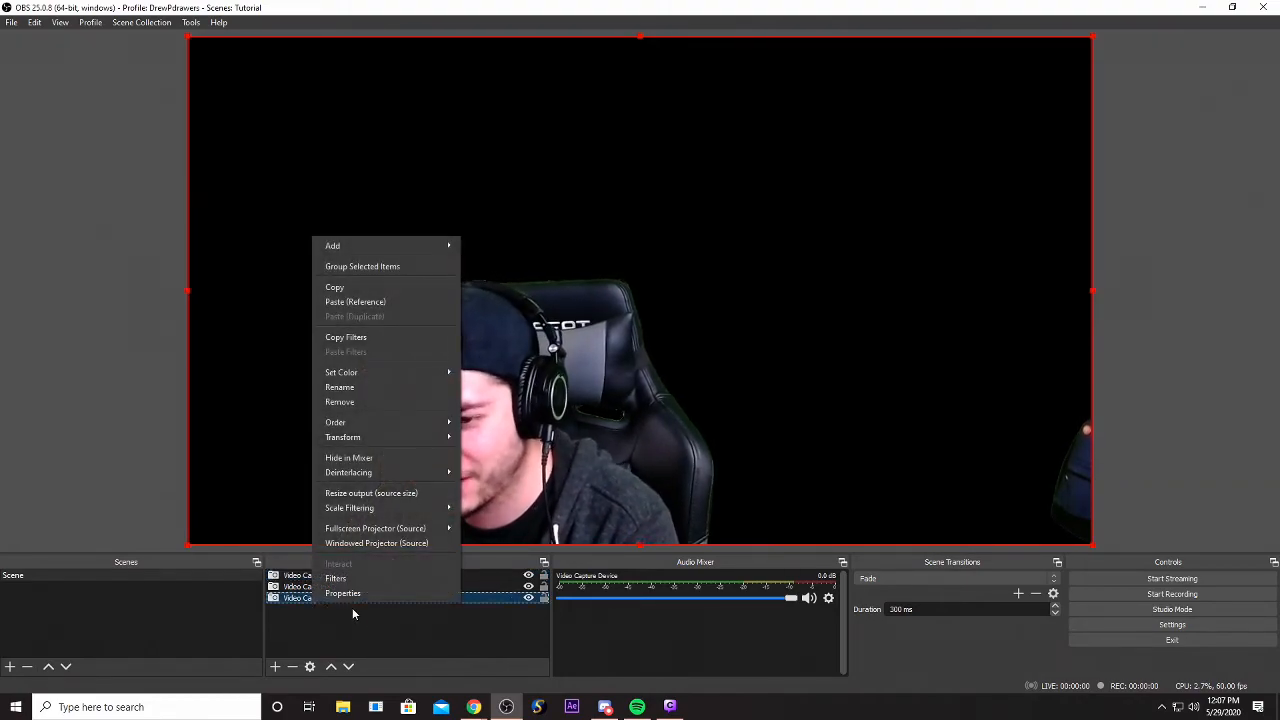
click(340, 388)
text(Purple)
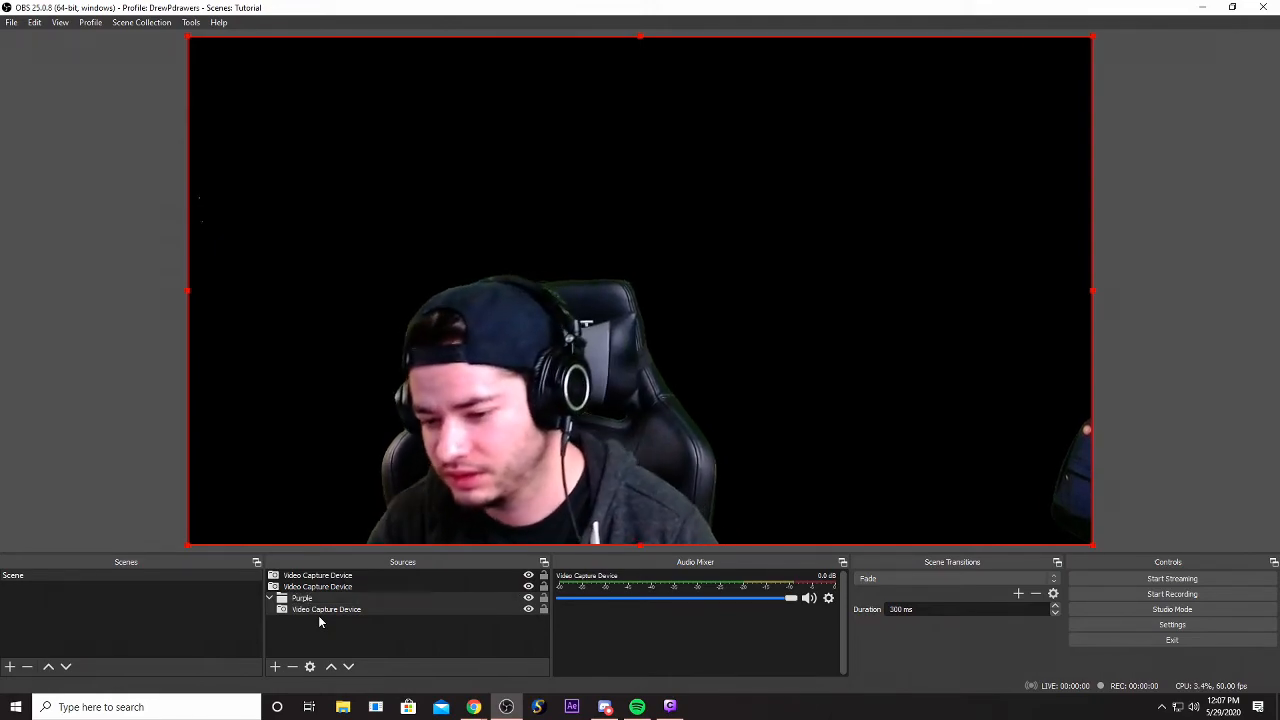
right_click(318, 588)
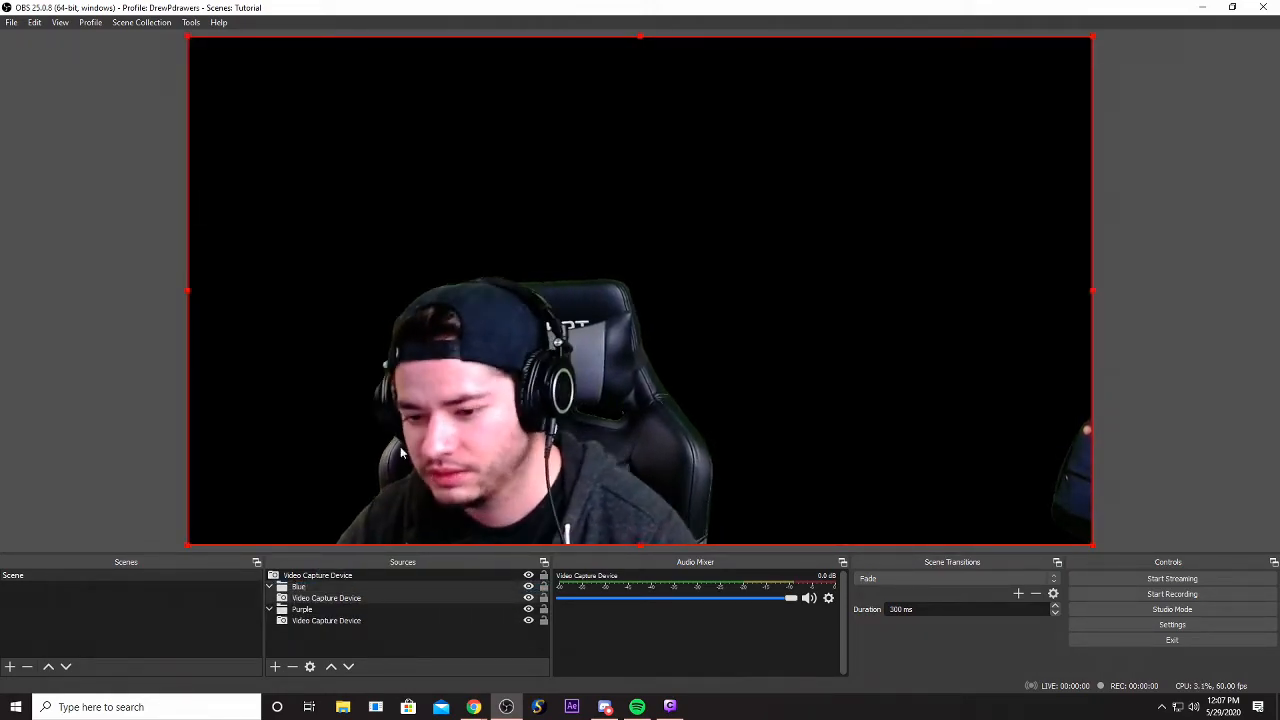
Add a Color Correction filter to the Blue group with a cyan tint colour.
right_click(400, 450)
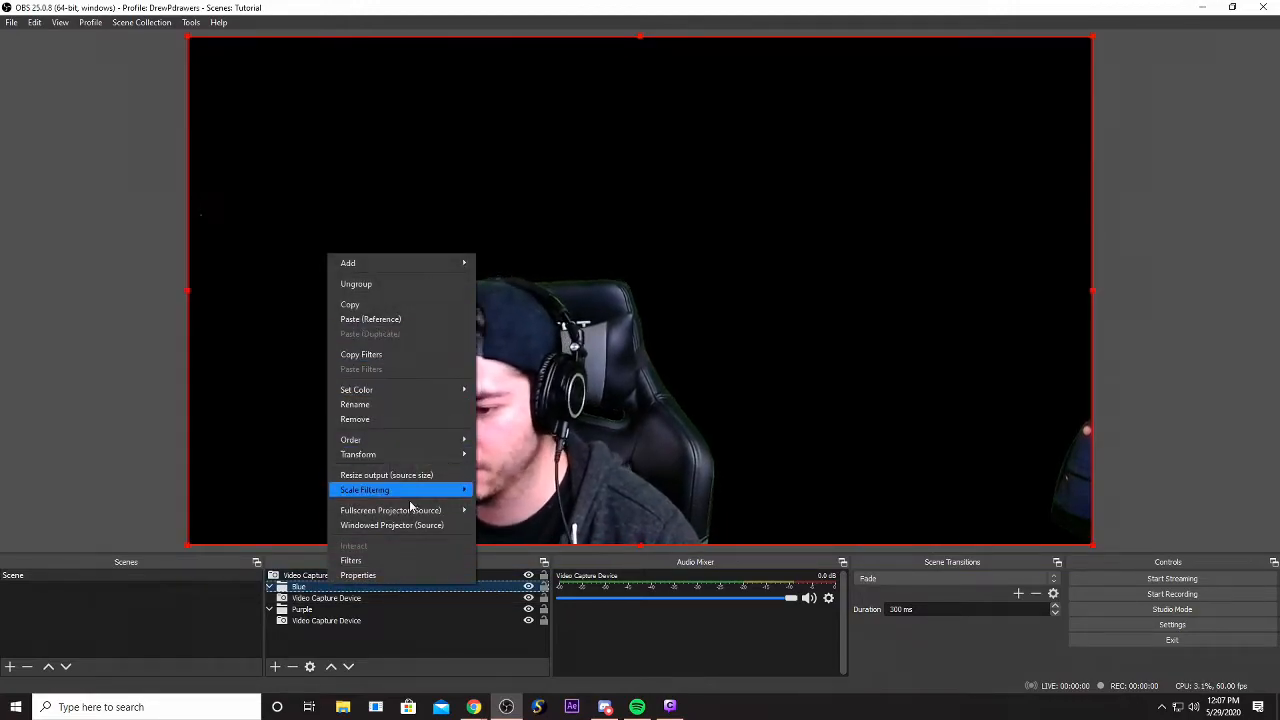
click(350, 560)
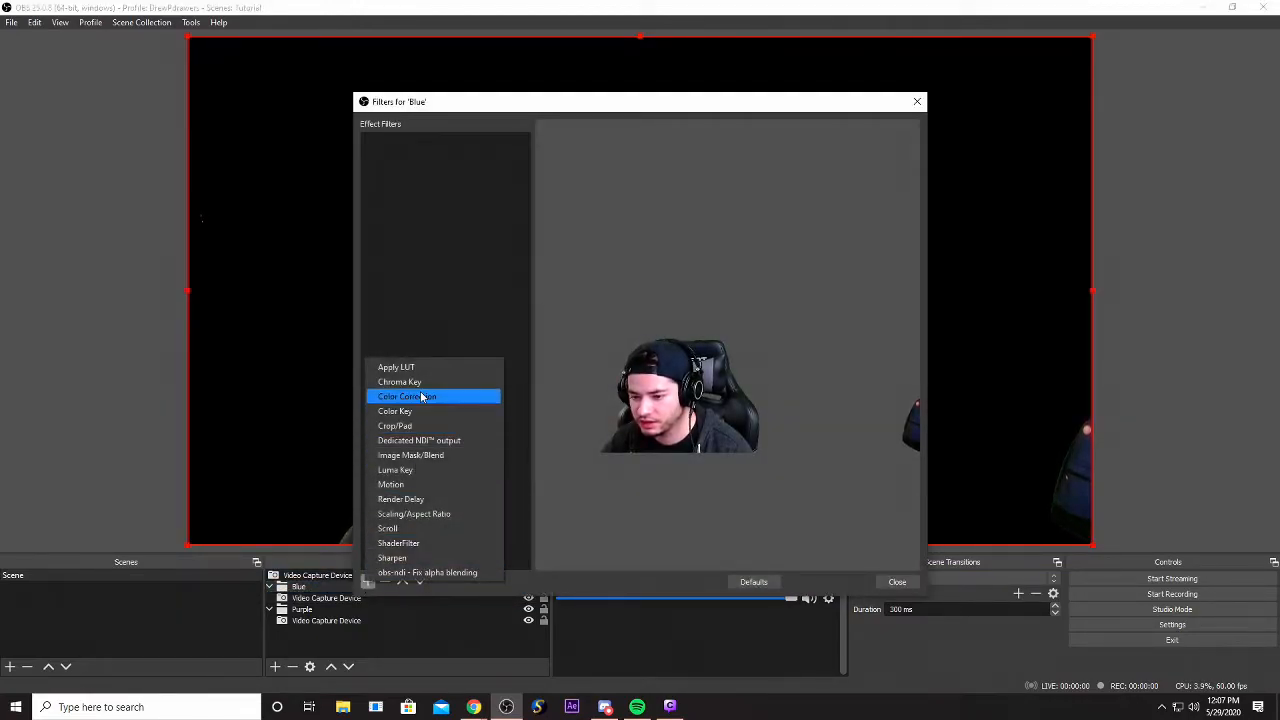
click(408, 396)
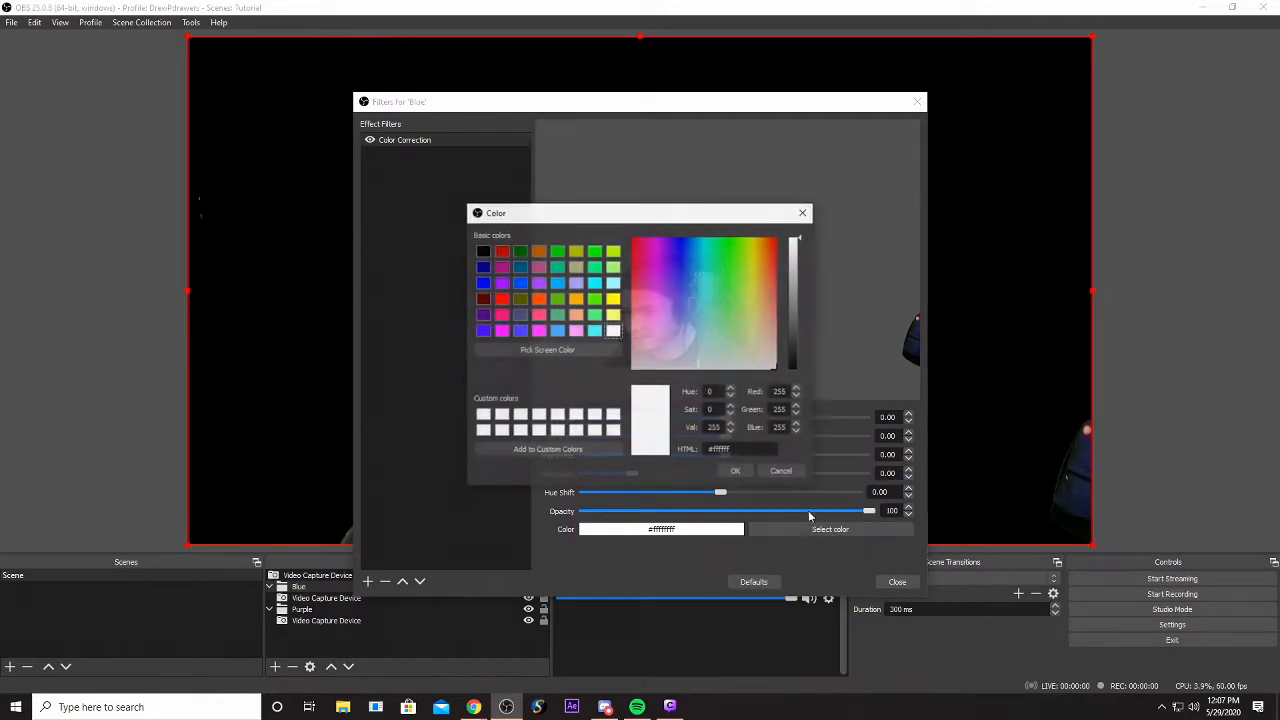
click(736, 470)
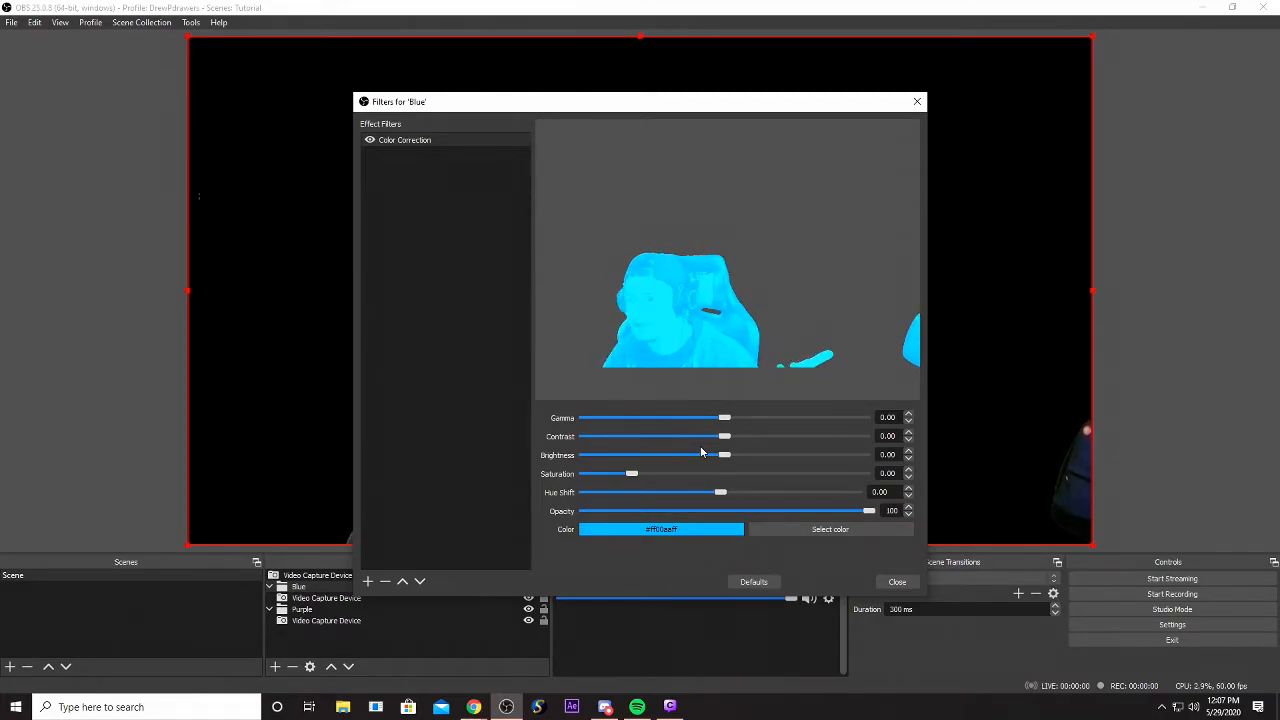
Adjust the Blue tint's Contrast to about -0.82 and finish editing its filters.
drag(724, 436, 698, 436)
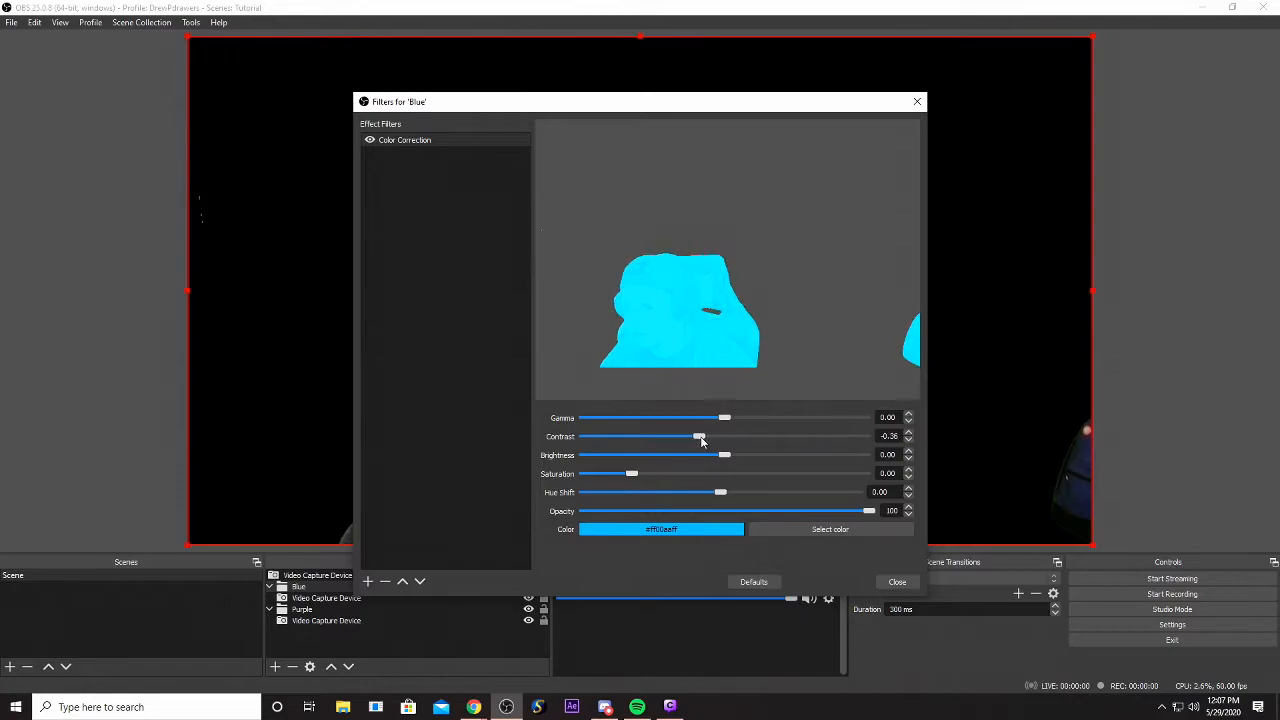
drag(698, 436, 588, 436)
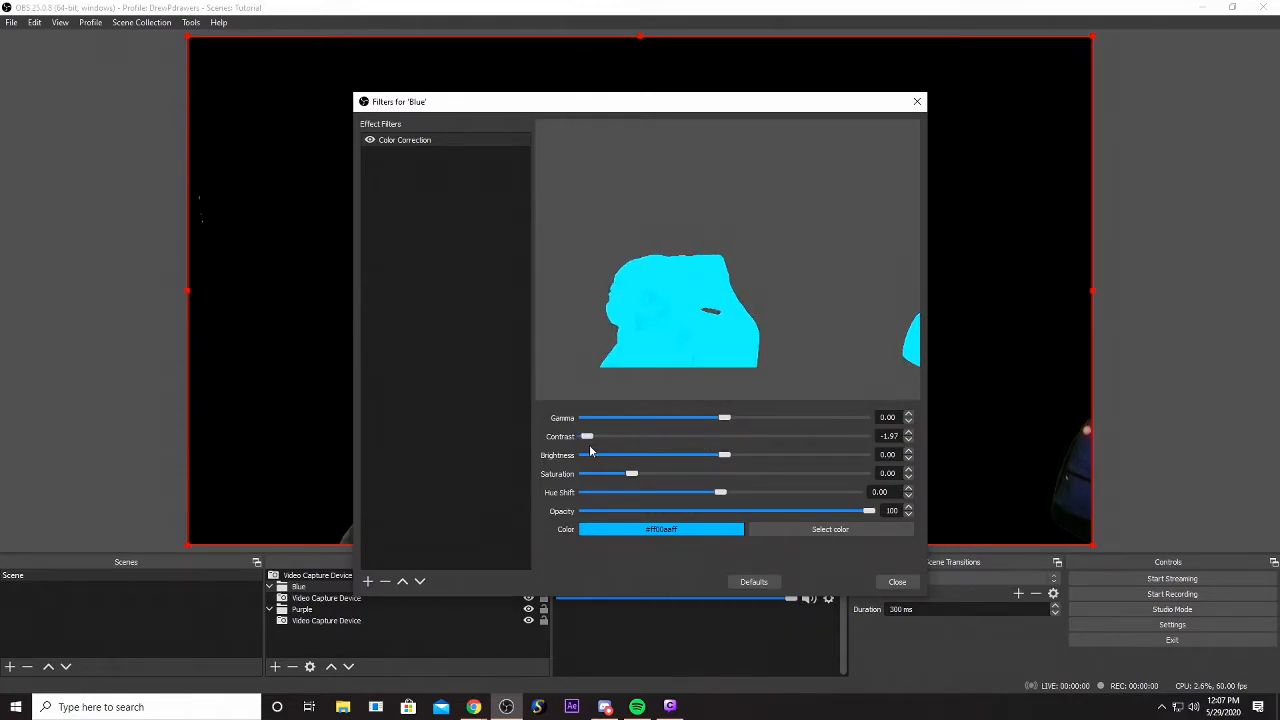
drag(588, 436, 644, 436)
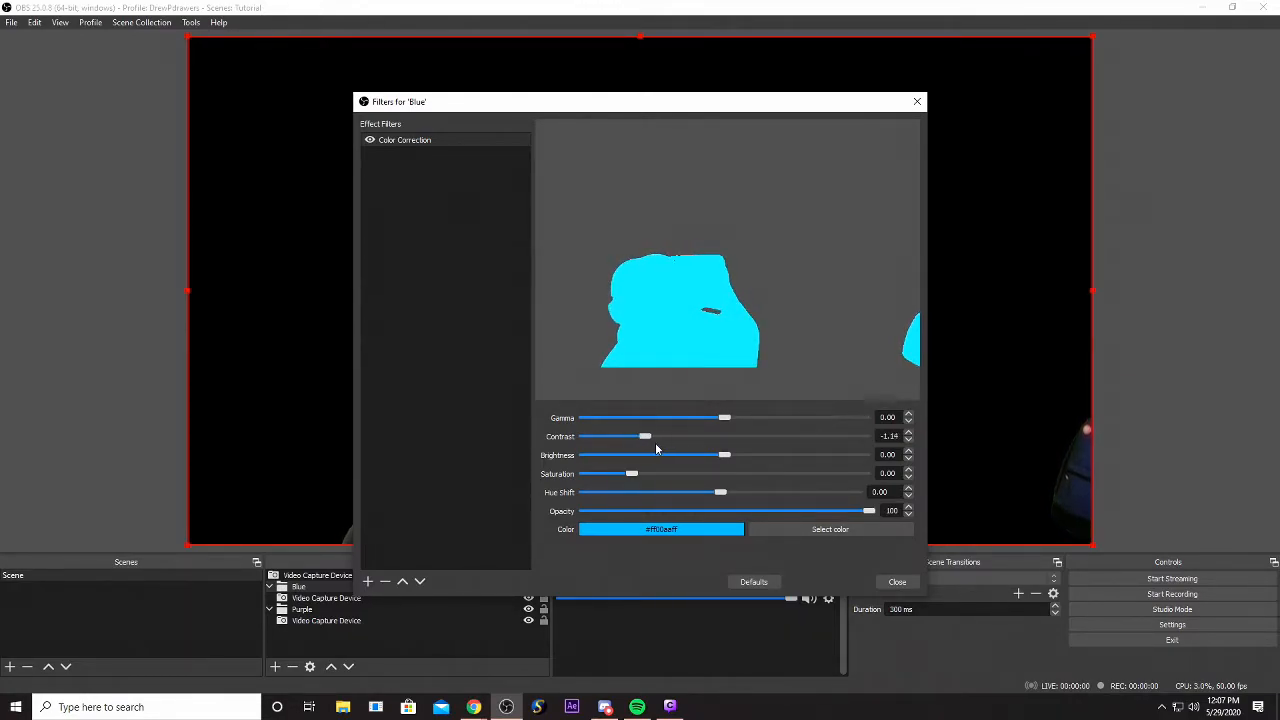
drag(646, 436, 708, 436)
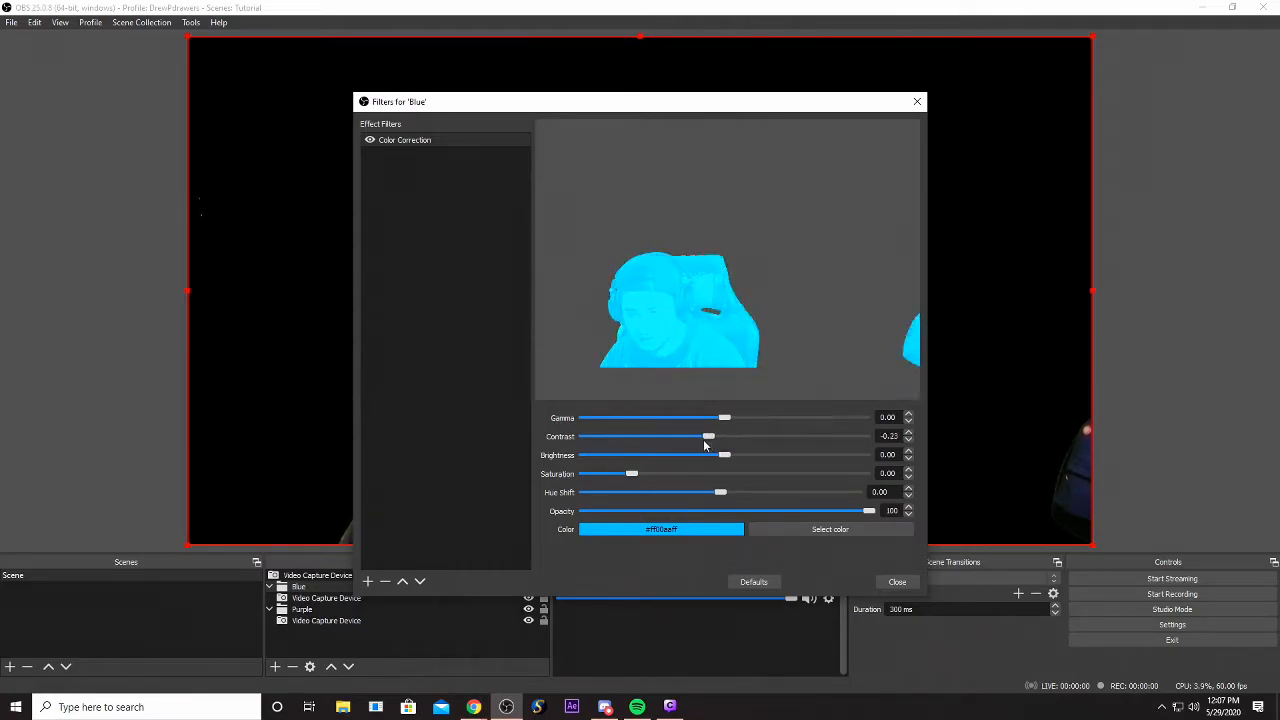
drag(708, 436, 662, 436)
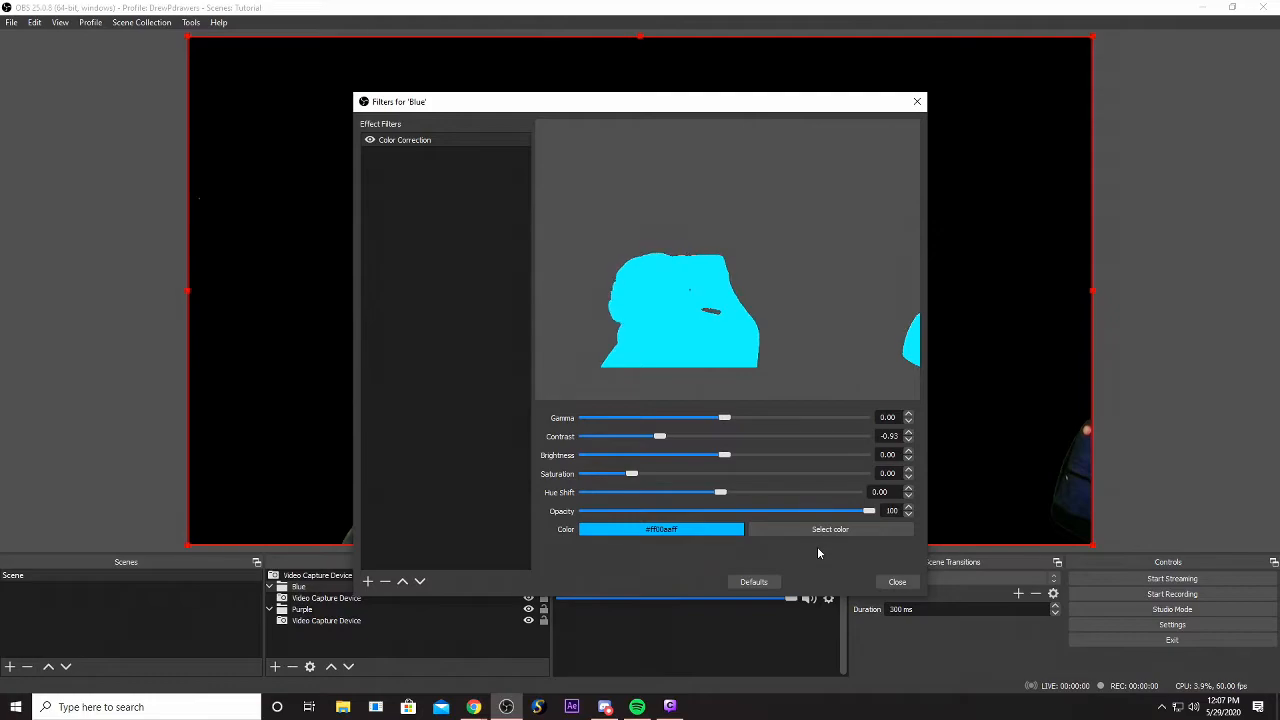
click(896, 582)
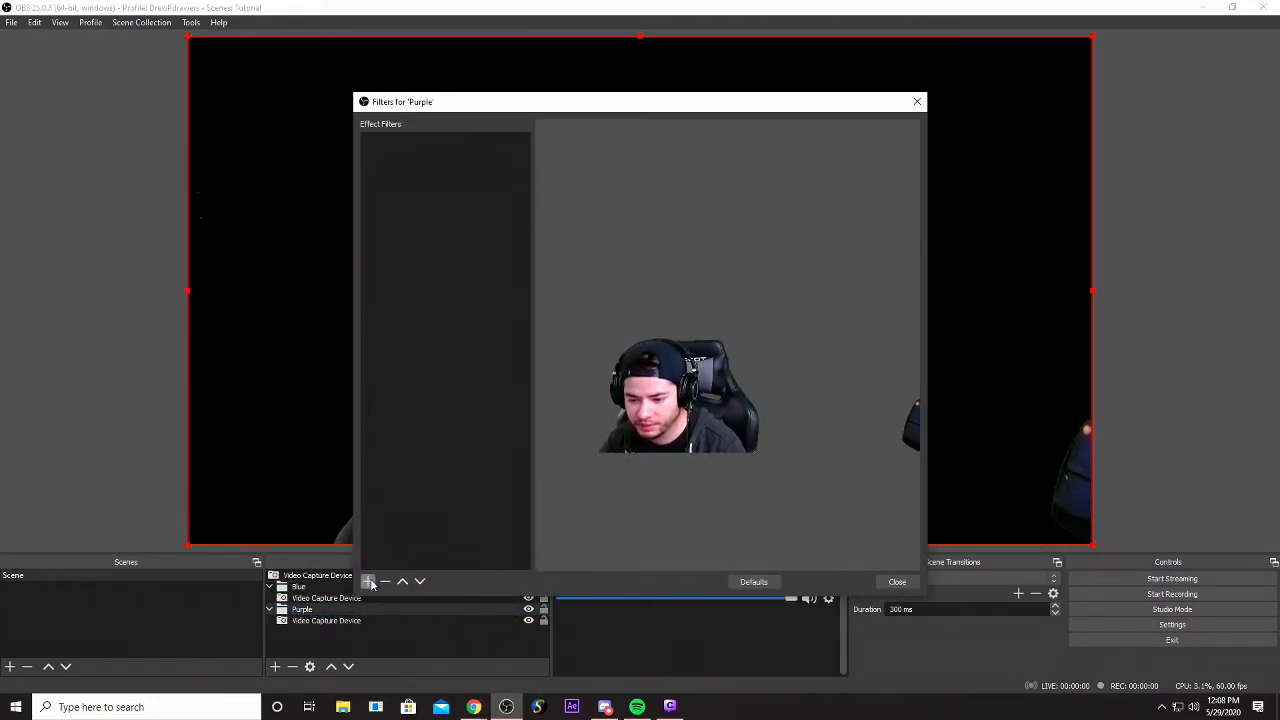
Add a Color Correction filter to the Purple group with a purple tint and adjusted contrast.
click(368, 580)
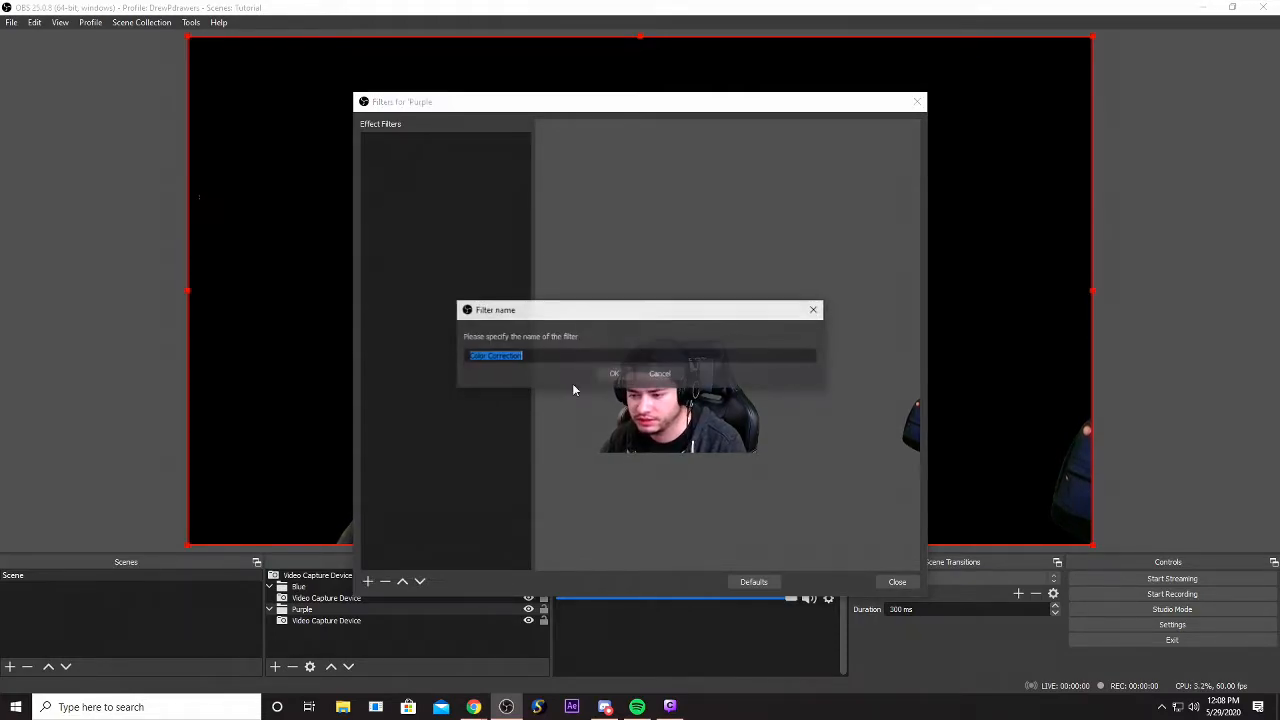
click(612, 374)
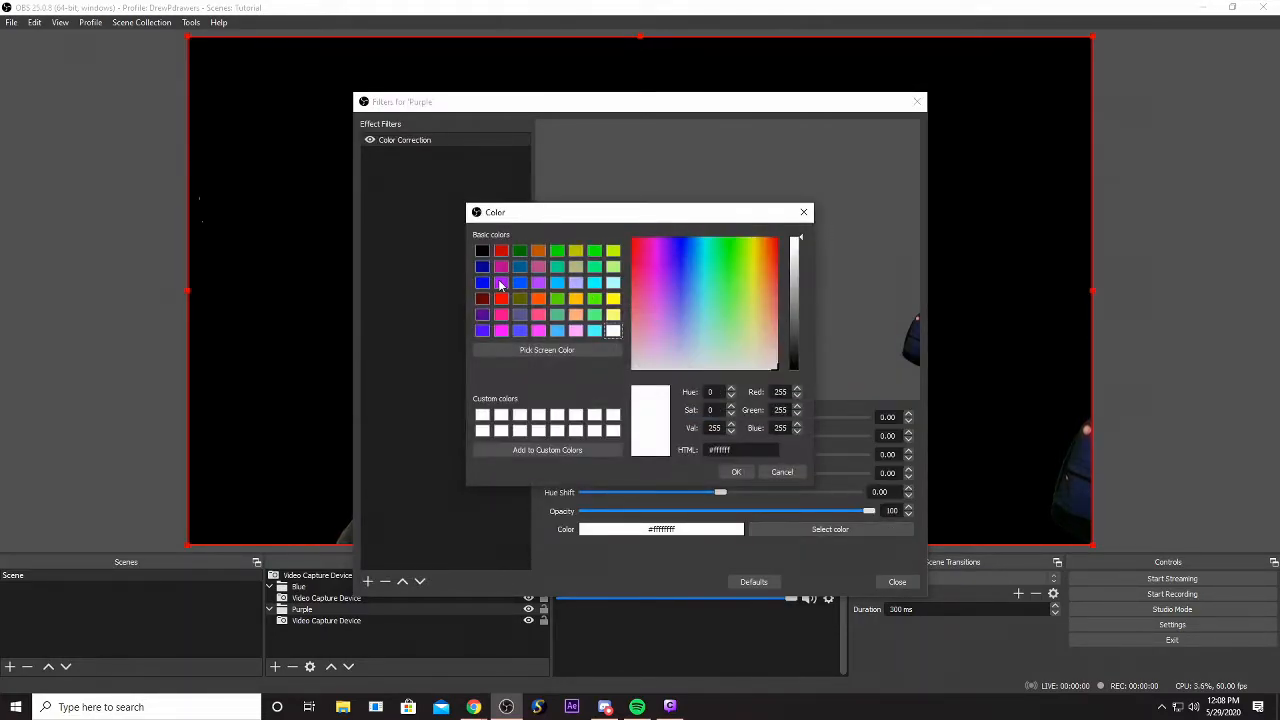
click(736, 472)
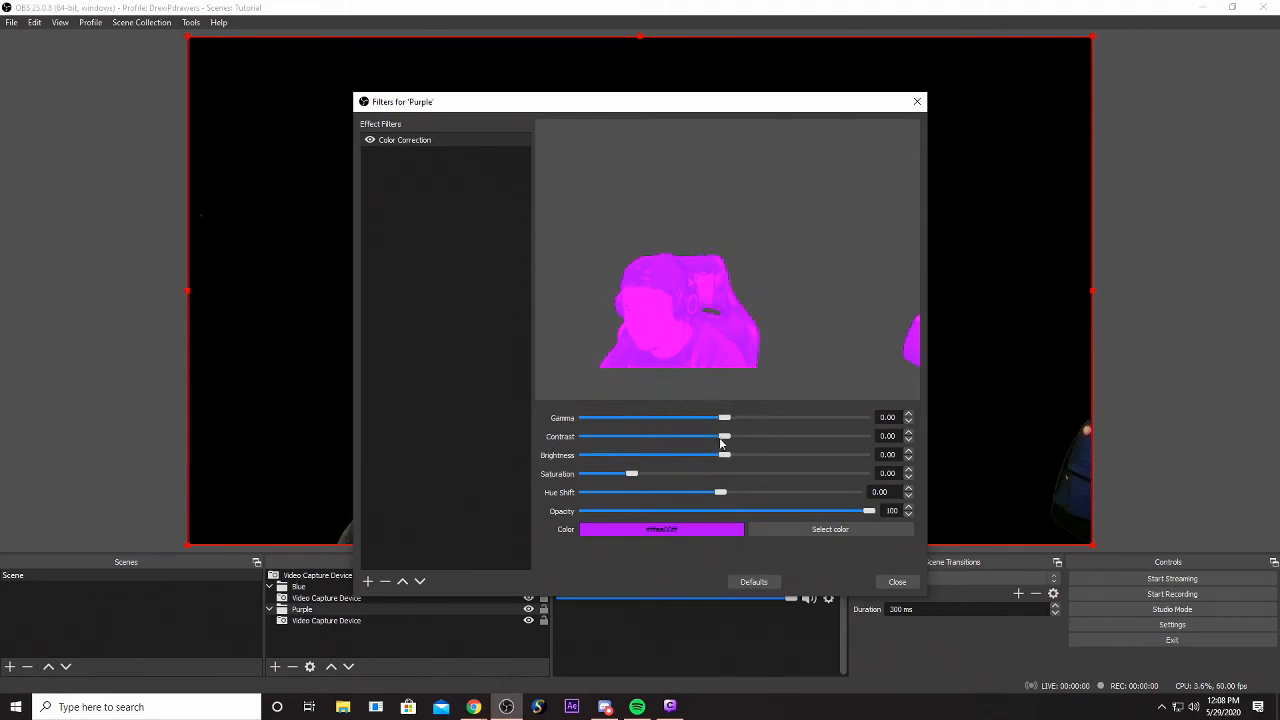
click(896, 580)
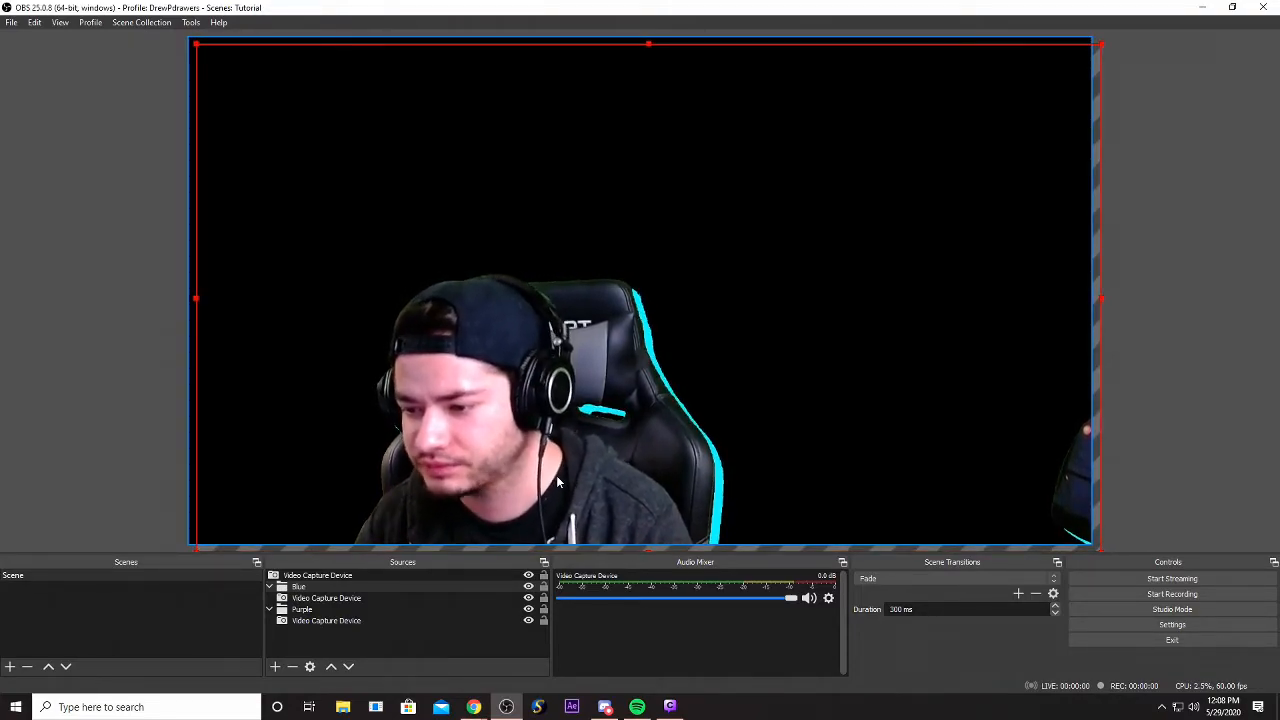
Nudge the Blue and Purple copies so cyan and magenta edges peek out around the webcam subject.
click(302, 608)
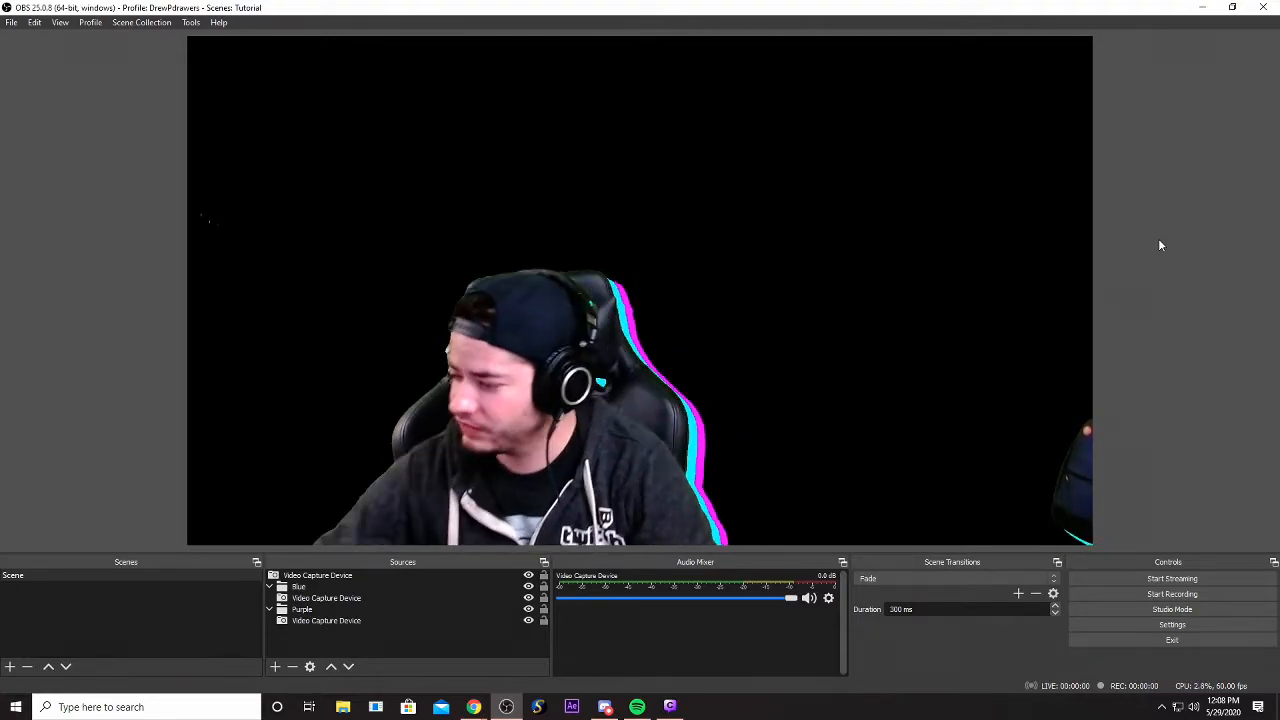
click(300, 588)
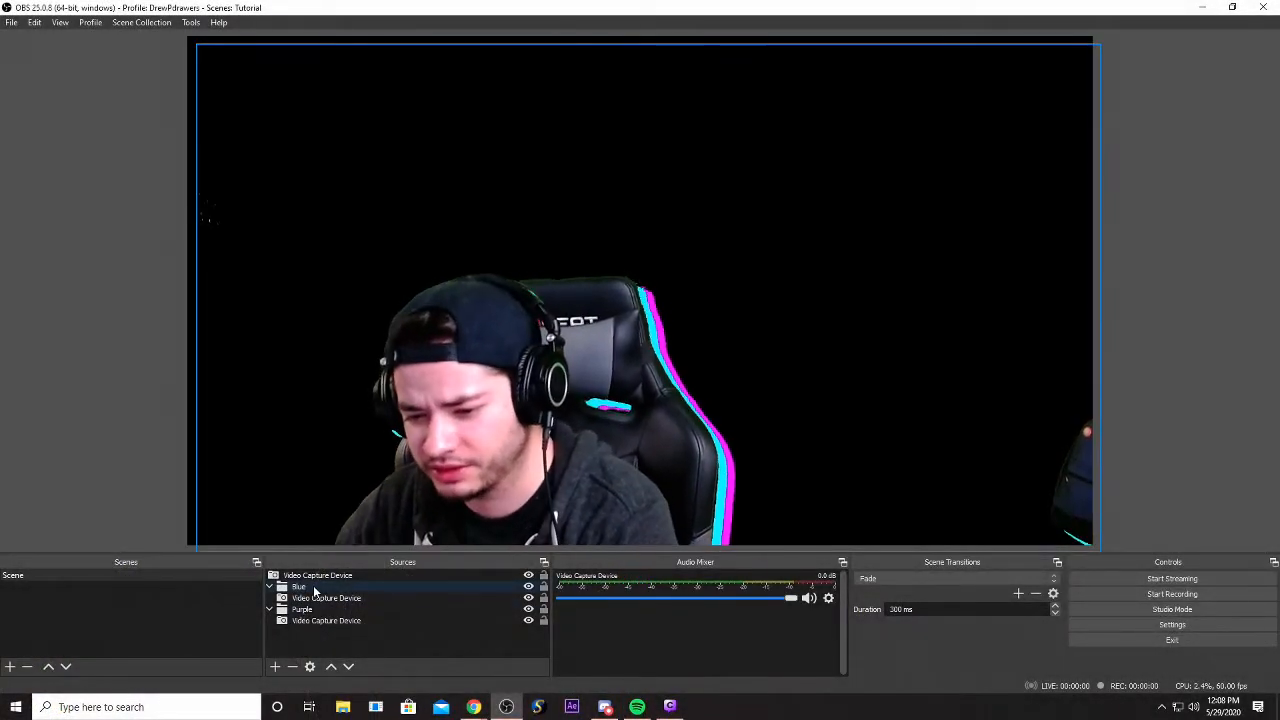
Add a Render Delay filter to the Blue copy so its cyan trail lags behind.
double_click(300, 588)
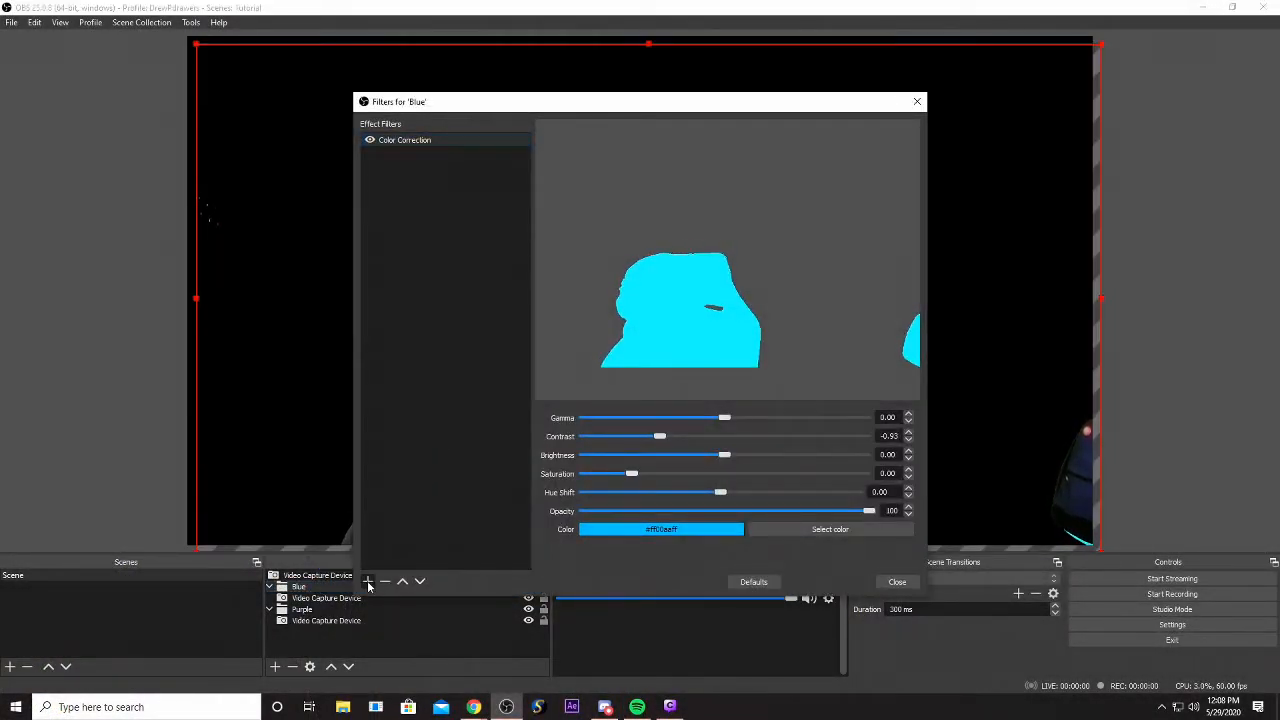
click(368, 580)
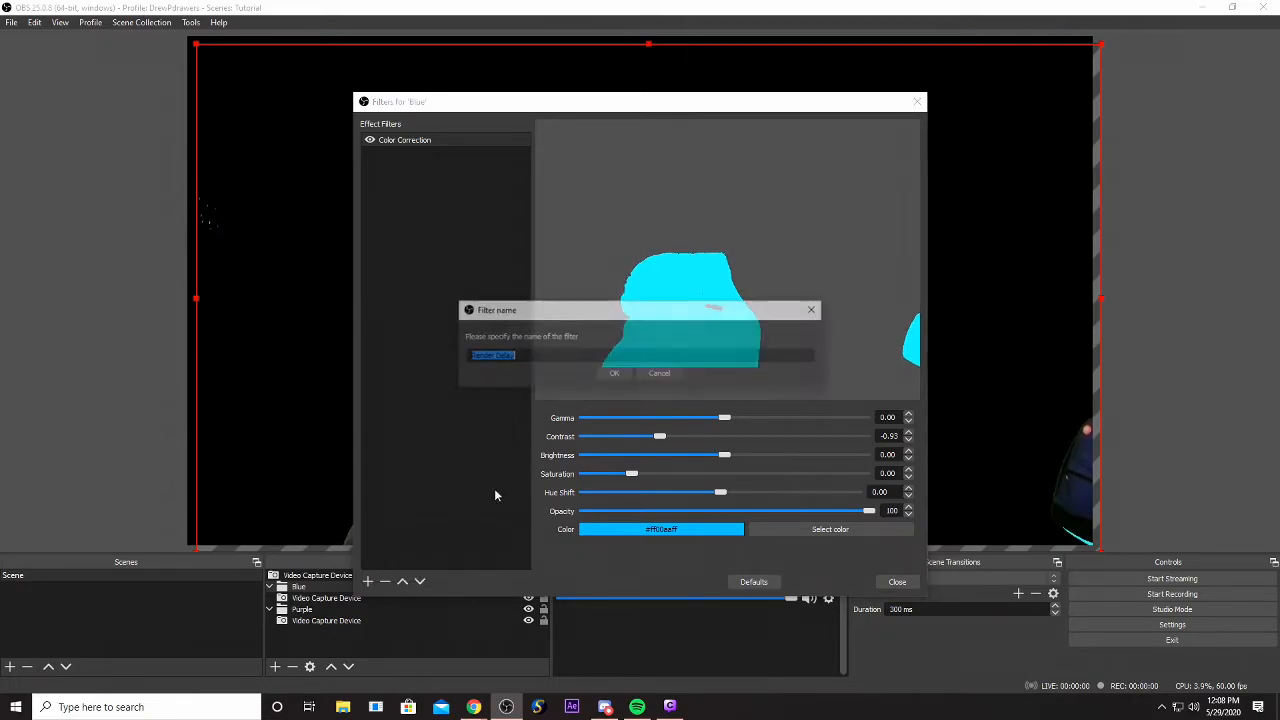
click(614, 372)
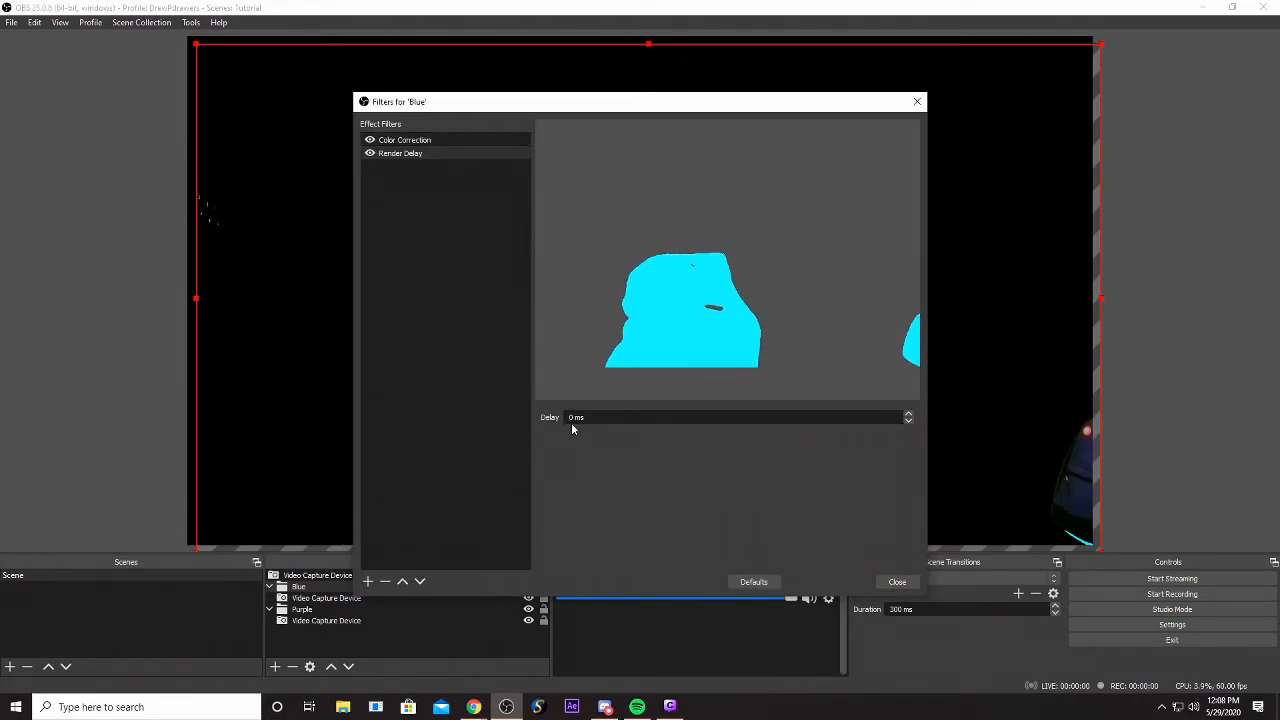
click(896, 580)
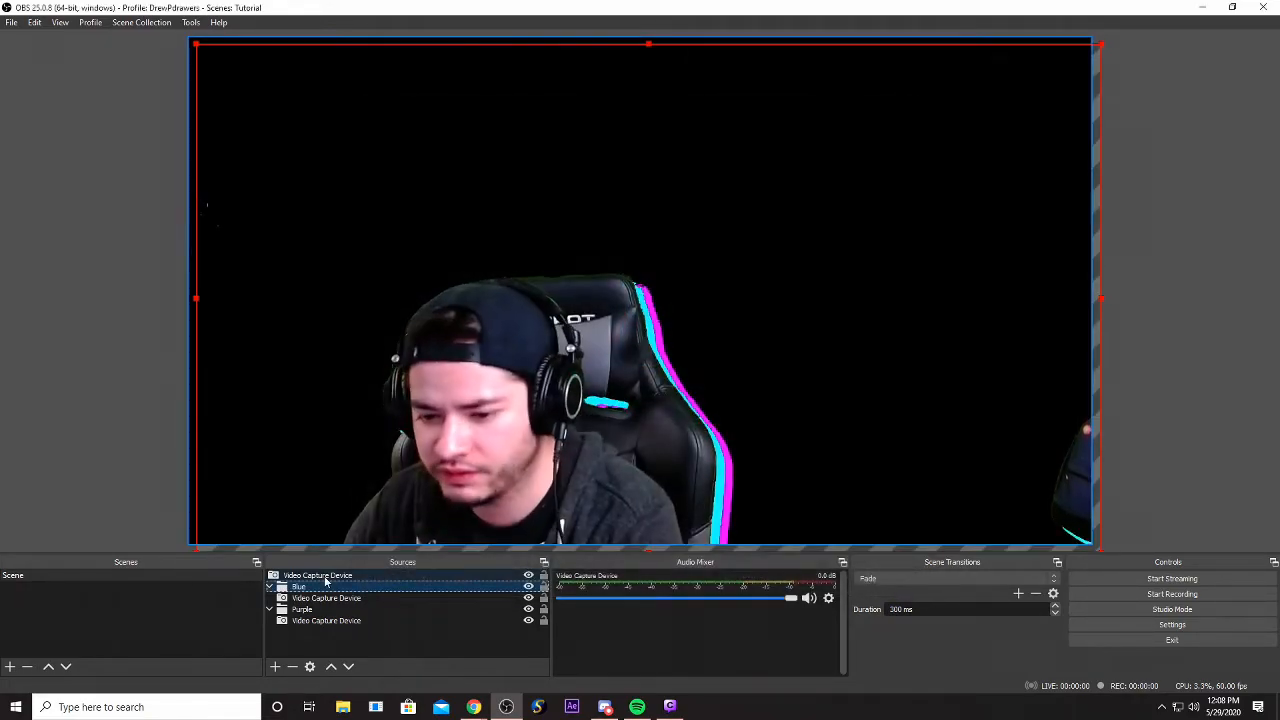
Add a Render Delay filter to the Purple copy as well.
click(302, 608)
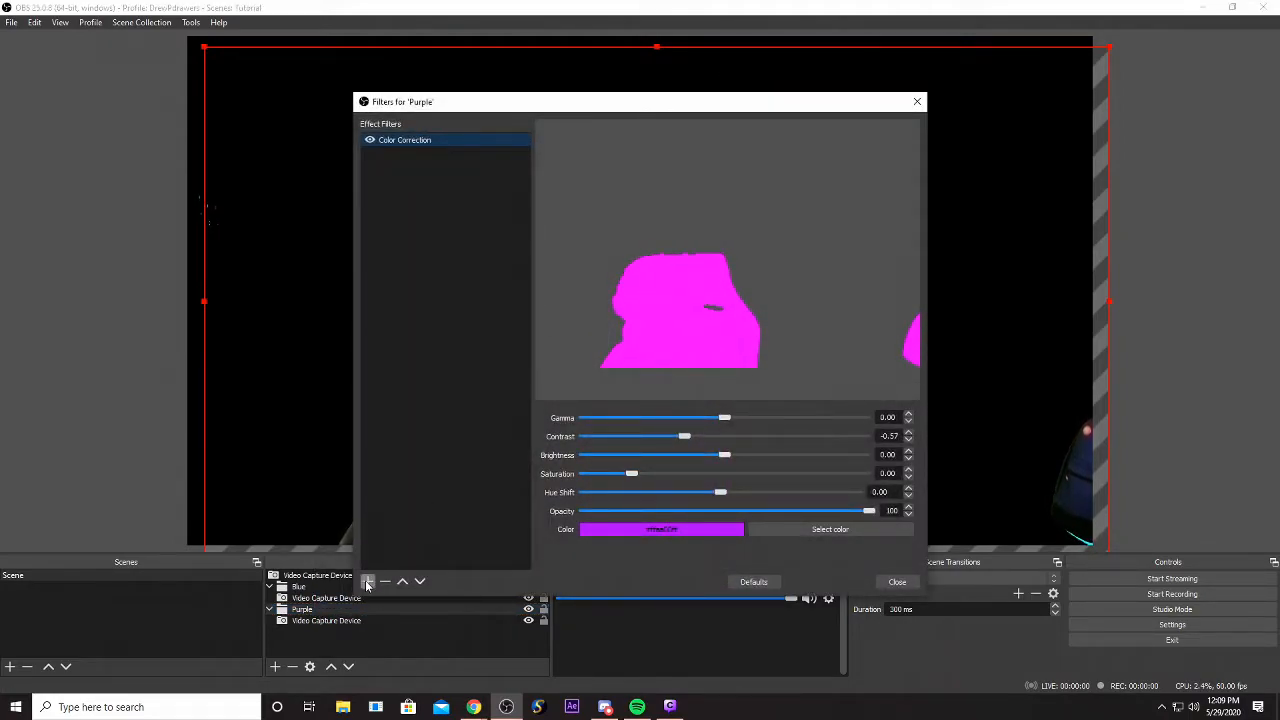
click(368, 580)
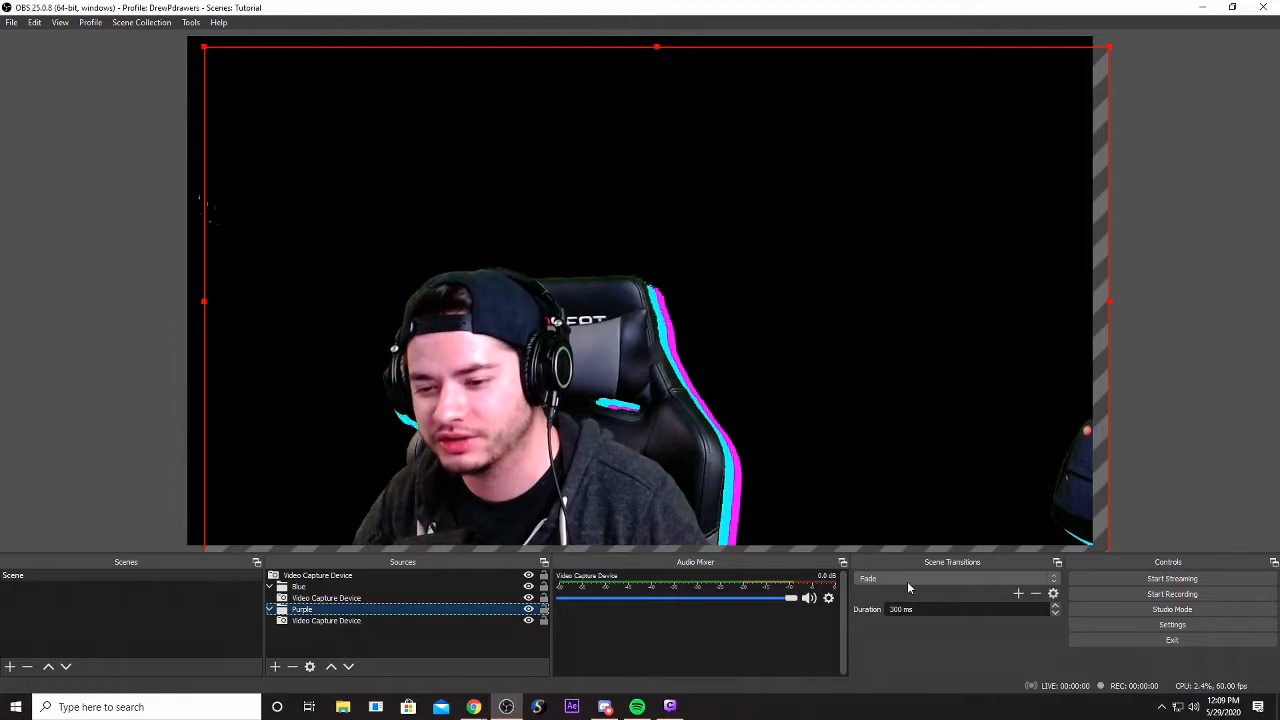
Rename the trail scene Webcam Trail Inject and create a new scene called Scene 2.
click(56, 576)
text(Webcam Trail In)
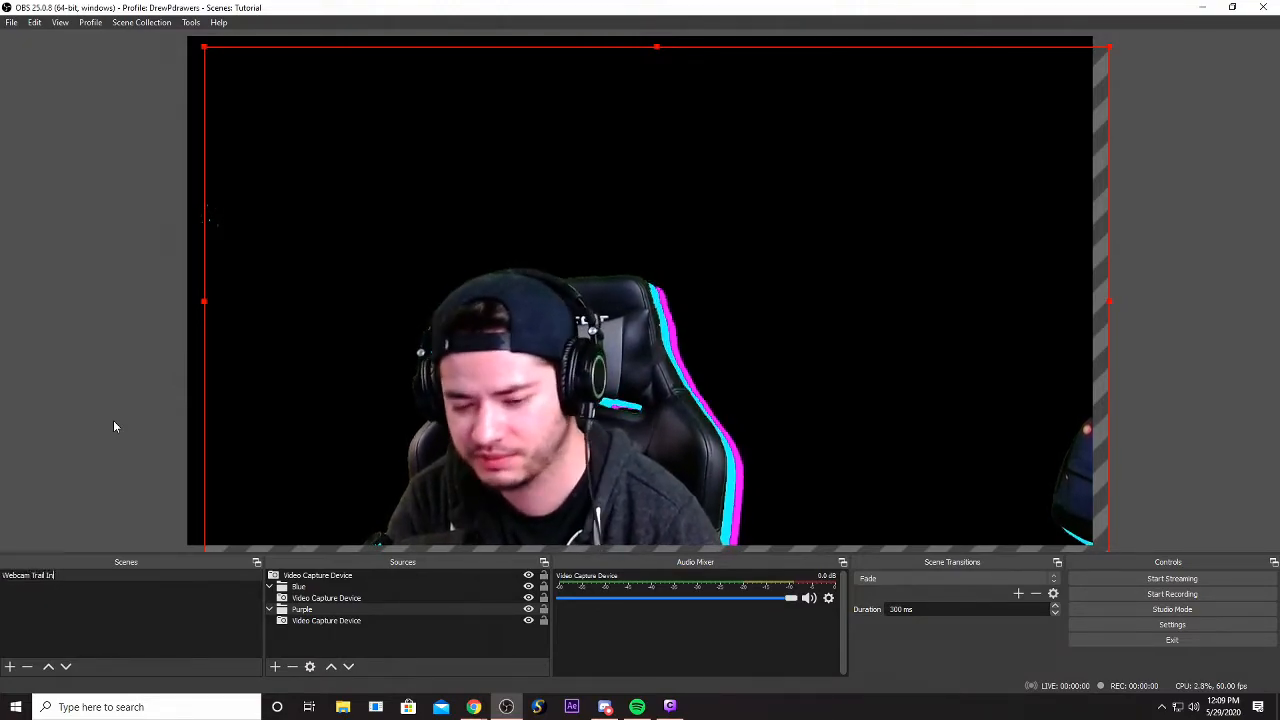
click(8, 666)
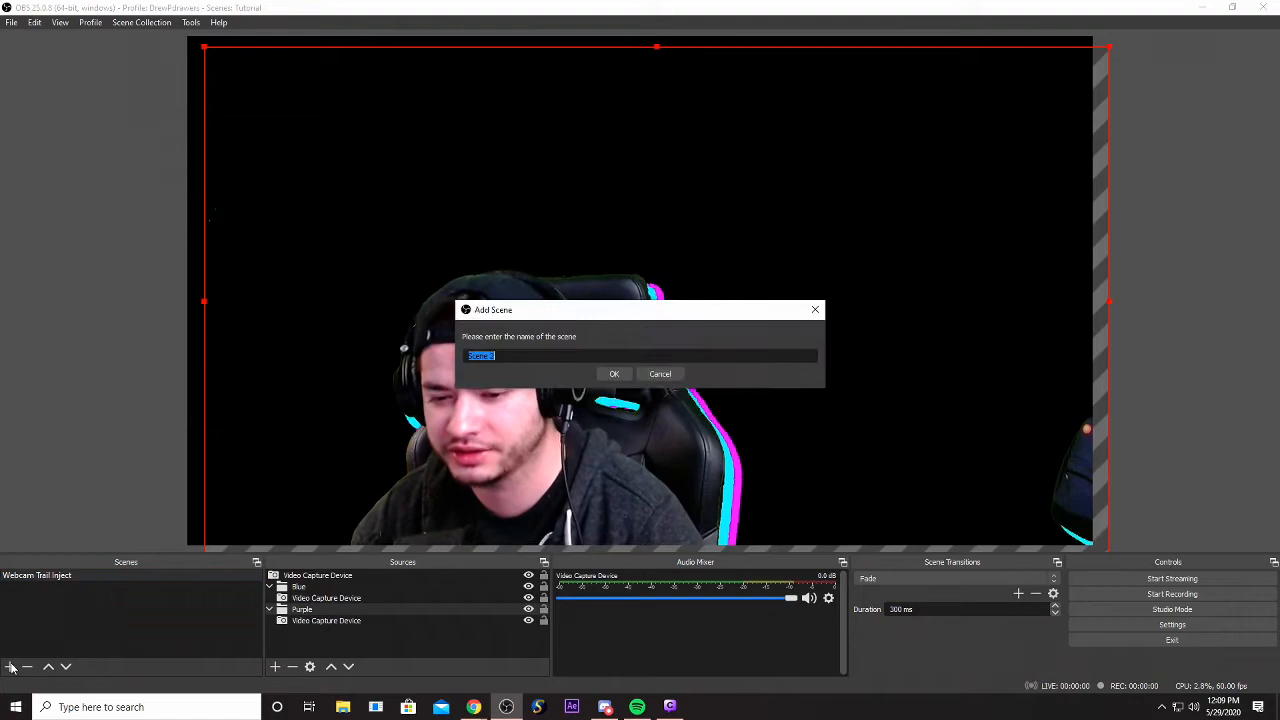
click(614, 374)
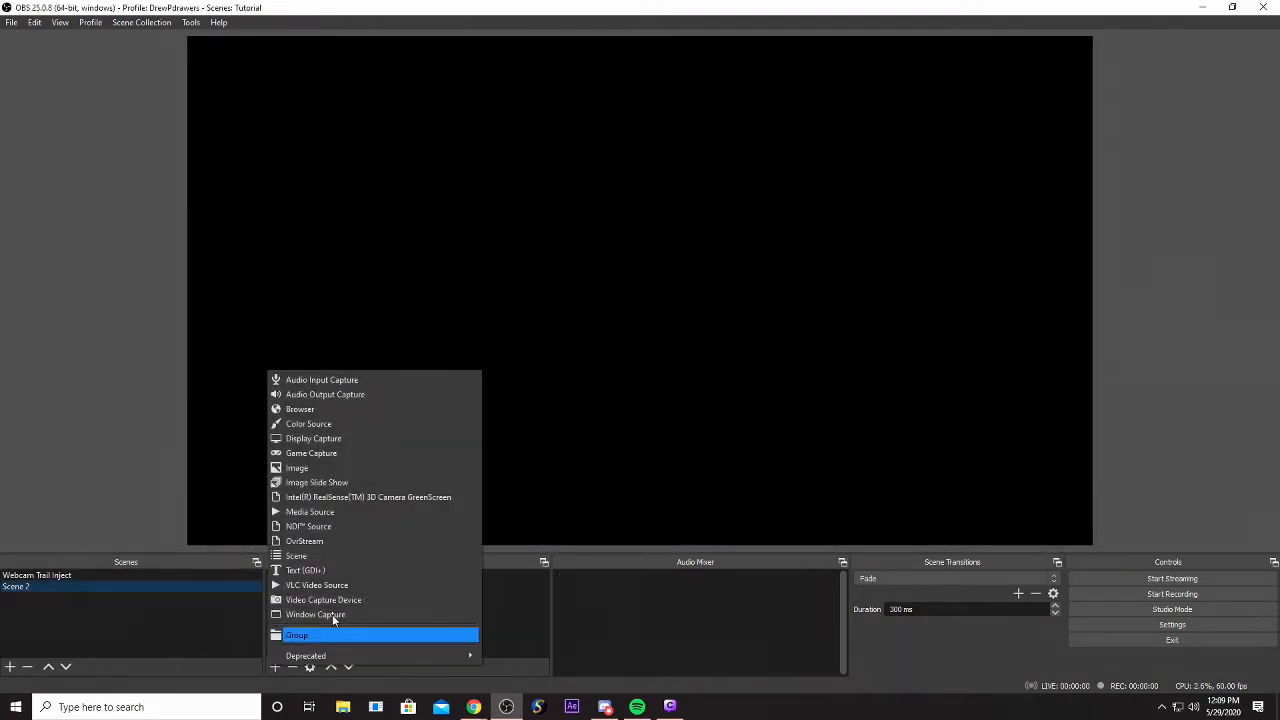
mouse_move(352, 556)
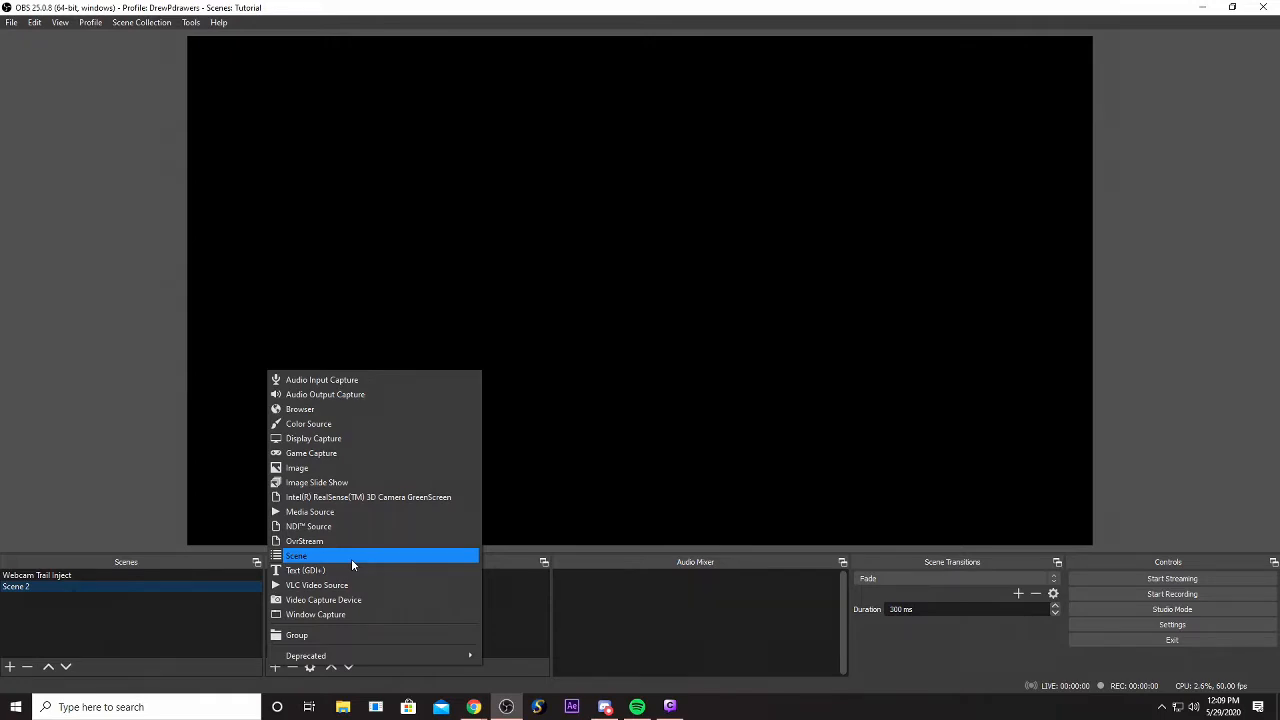
Add the existing Webcam Trail Inject scene as a source in Scene 2.
click(296, 556)
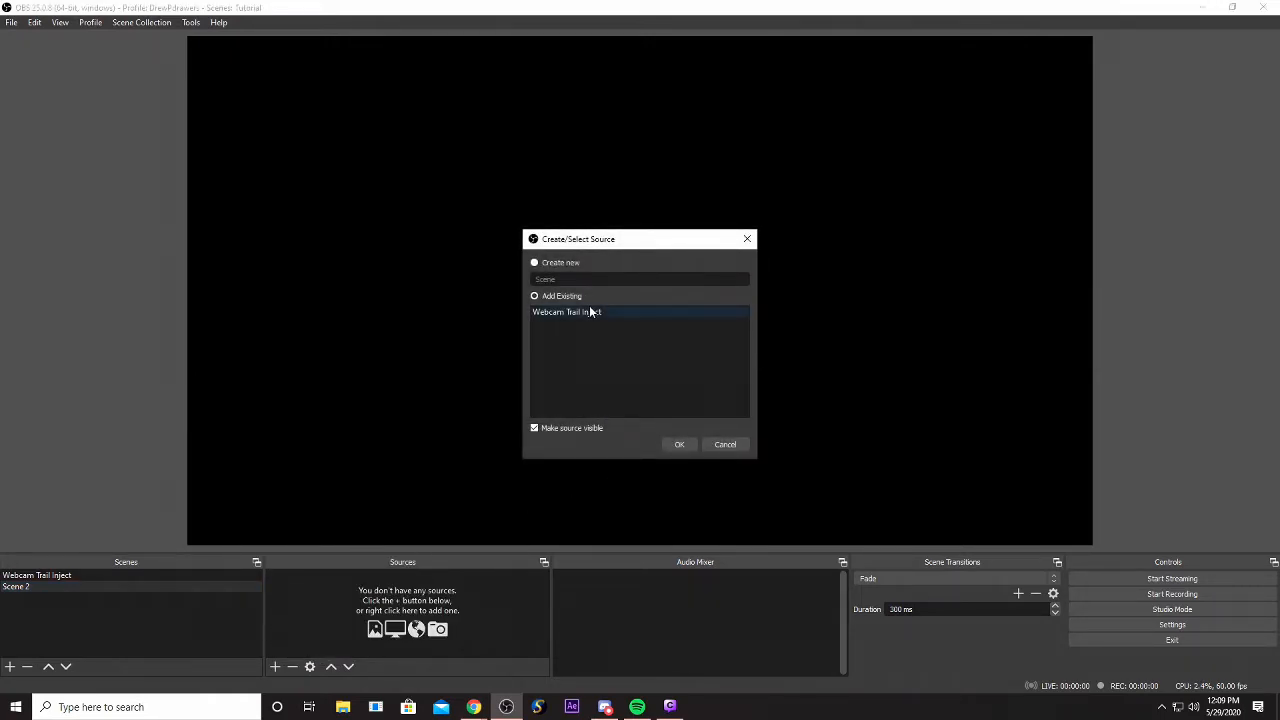
click(680, 444)
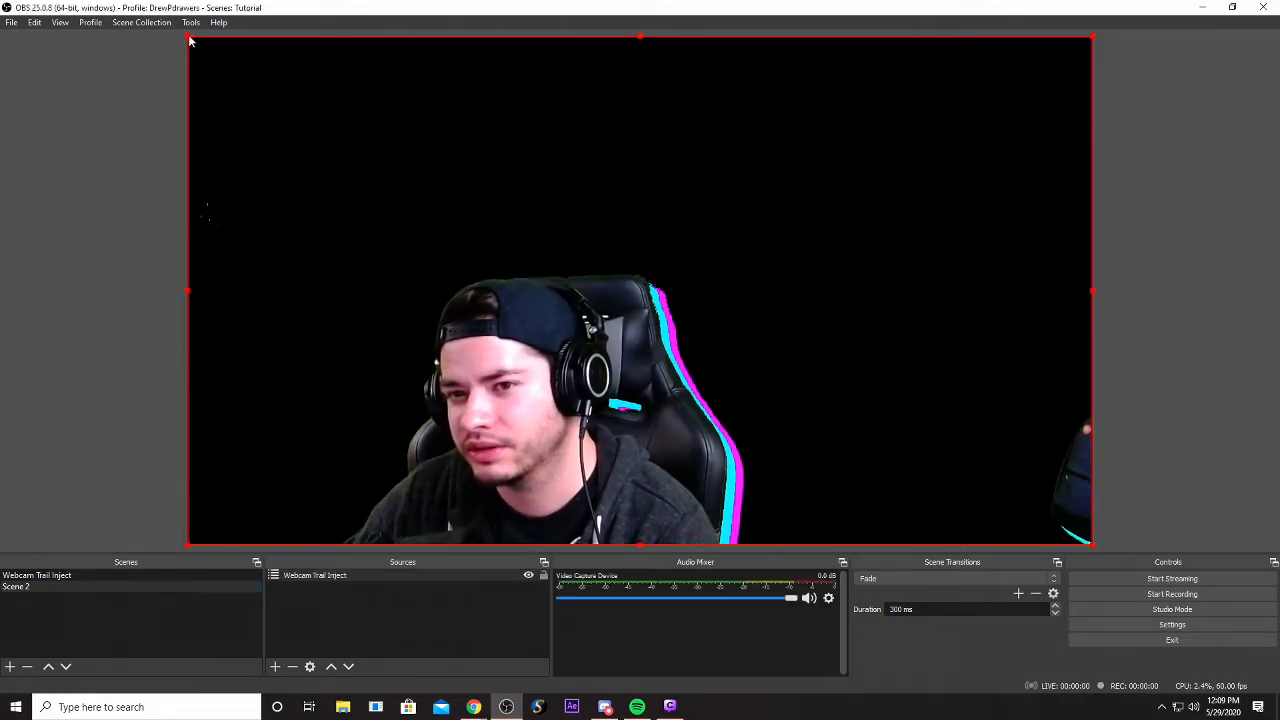